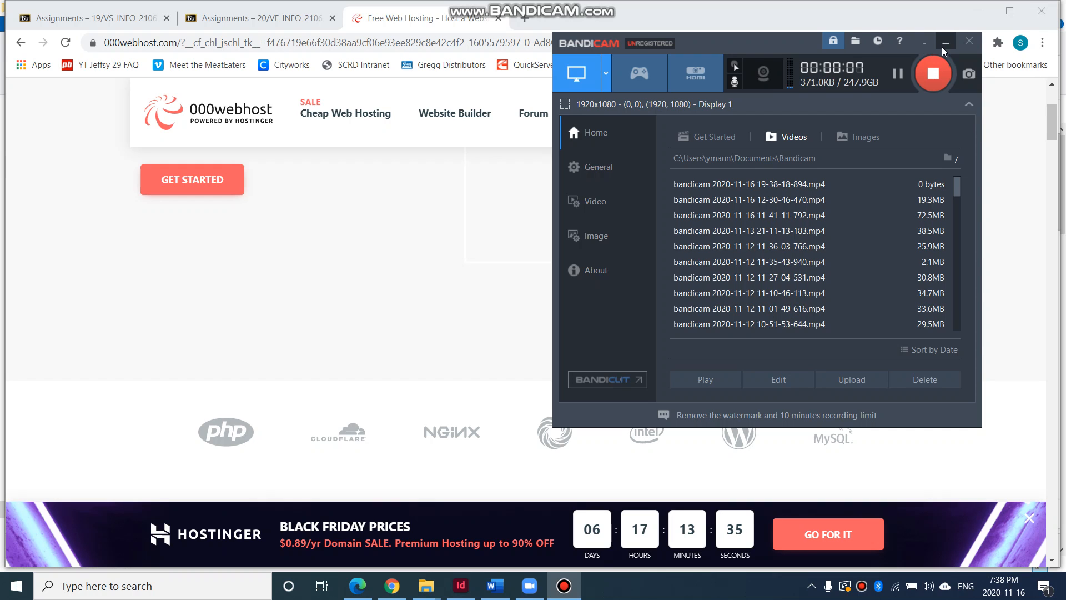
Dismiss the Black Friday promotion pop-up on the 000webhost homepage.
left_click(944, 41)
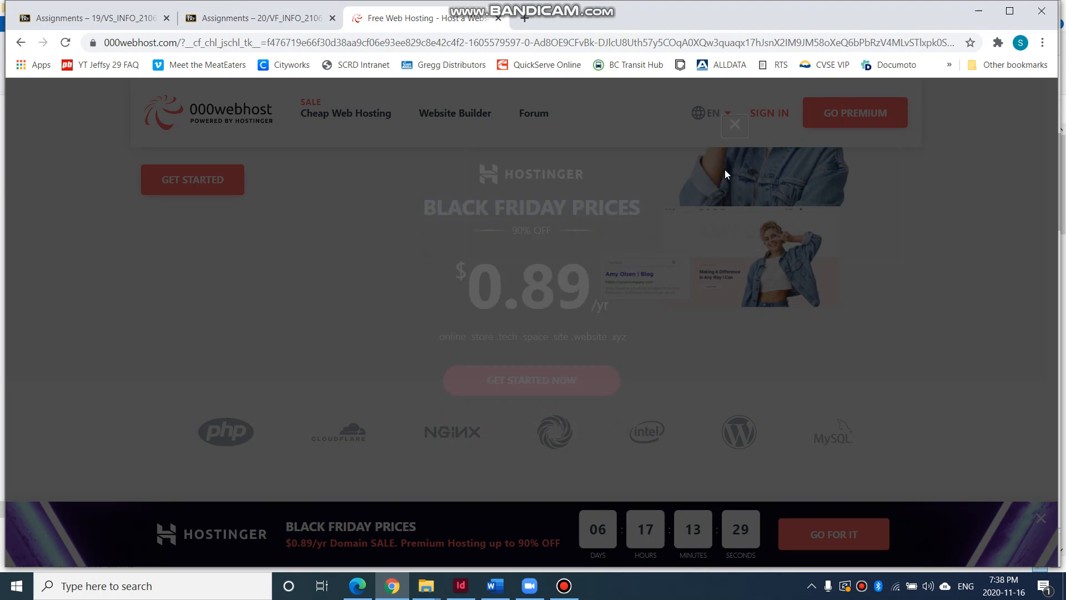
left_click(735, 125)
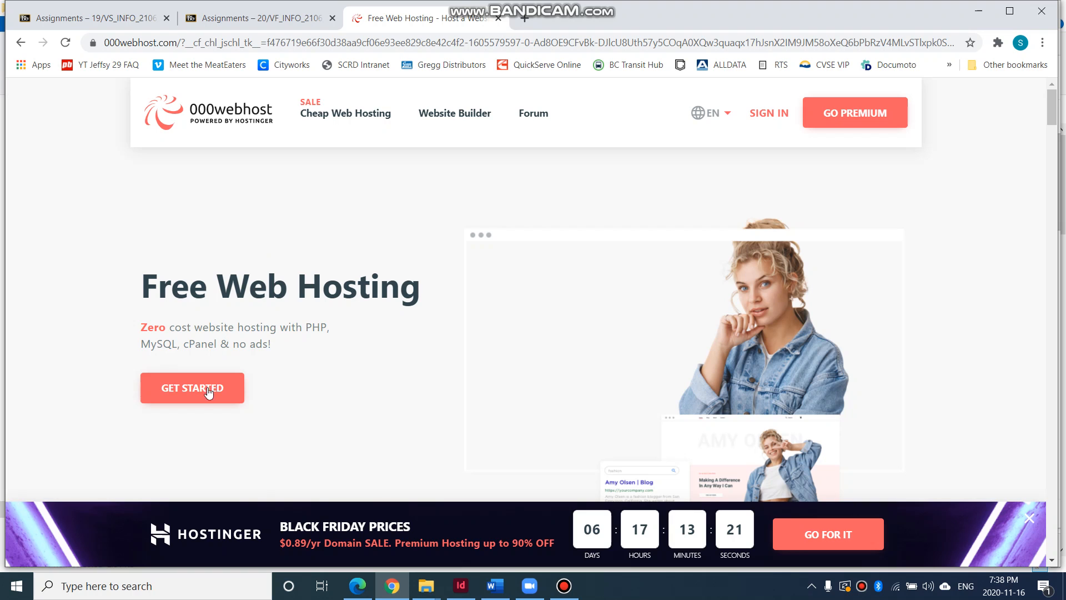
mouse_move(202, 440)
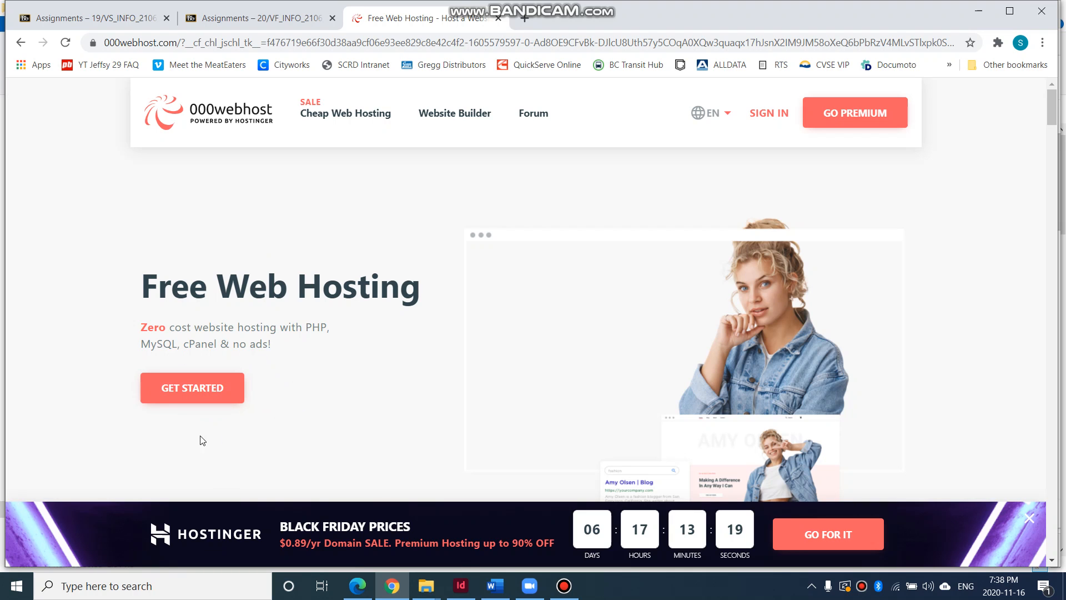
Scroll down to the pricing cards showing the Free Web Hosting sign-up button.
scroll("down", 3)
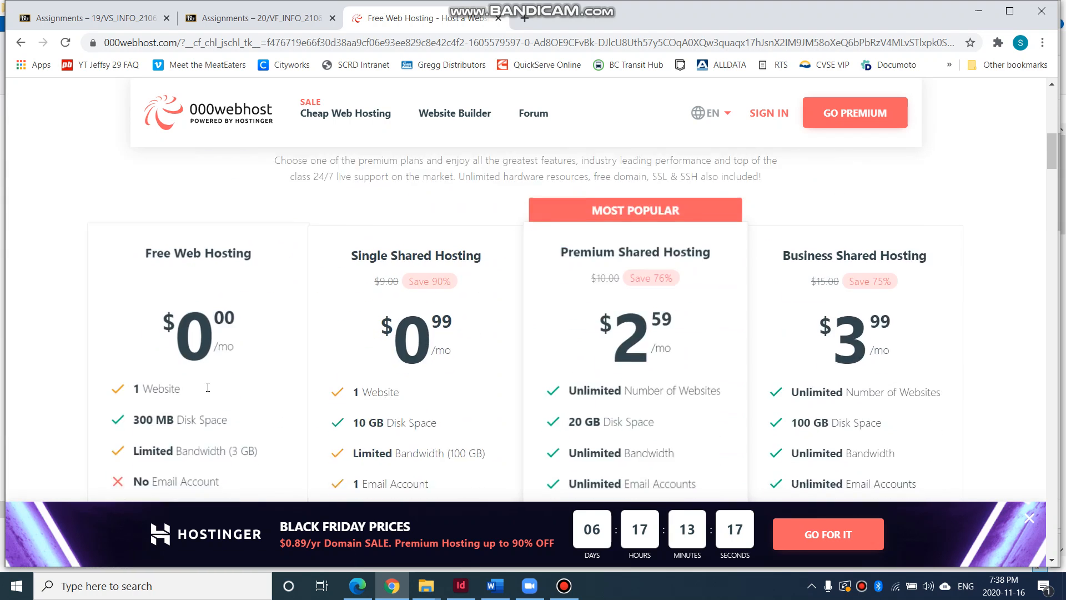
scroll("down", 3)
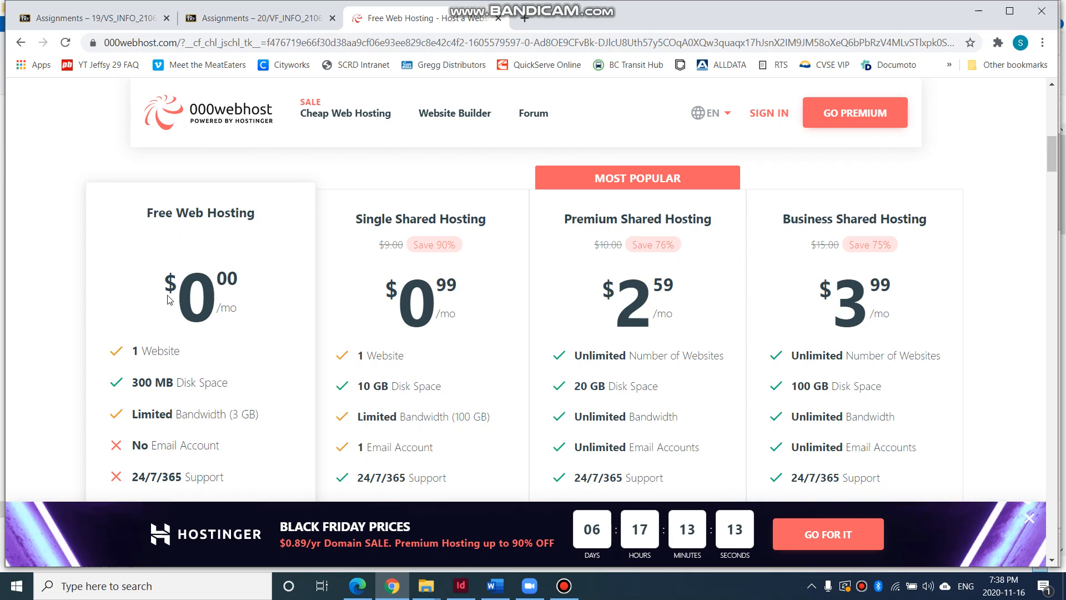
mouse_move(198, 381)
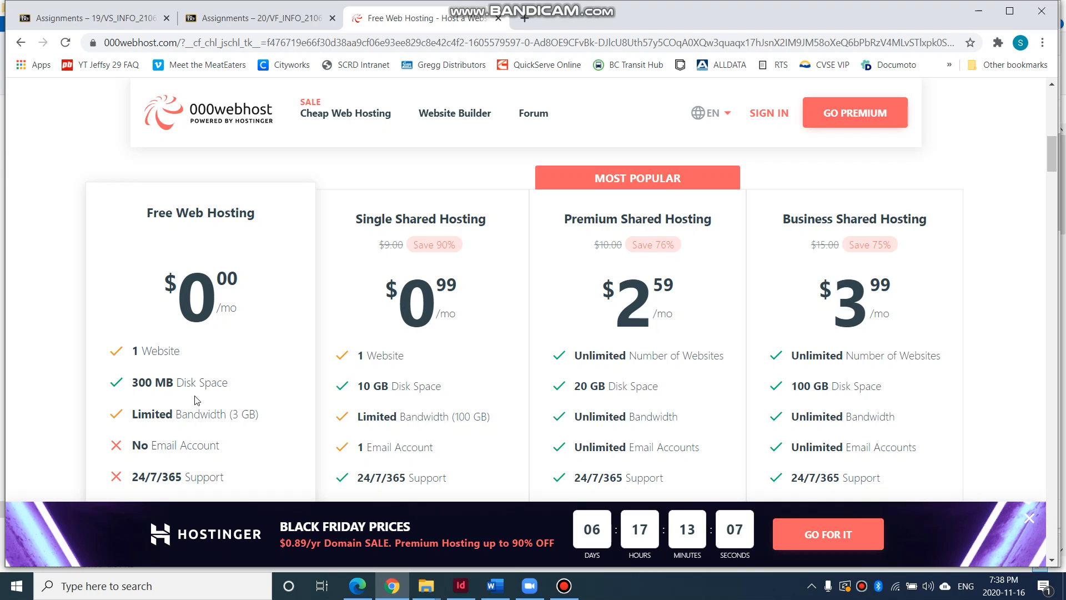
mouse_move(187, 432)
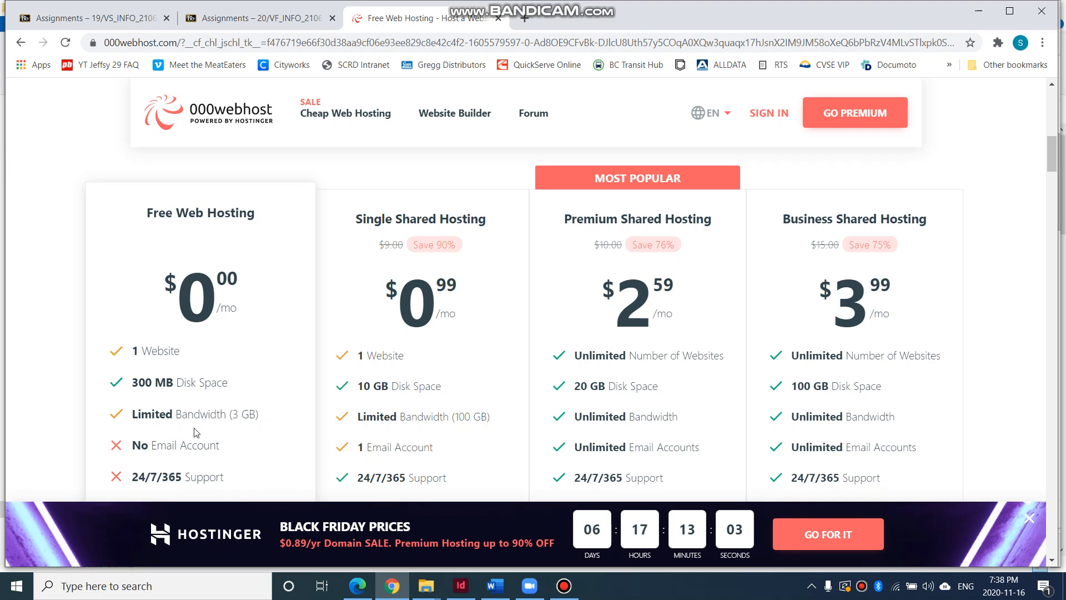
scroll("down", 3)
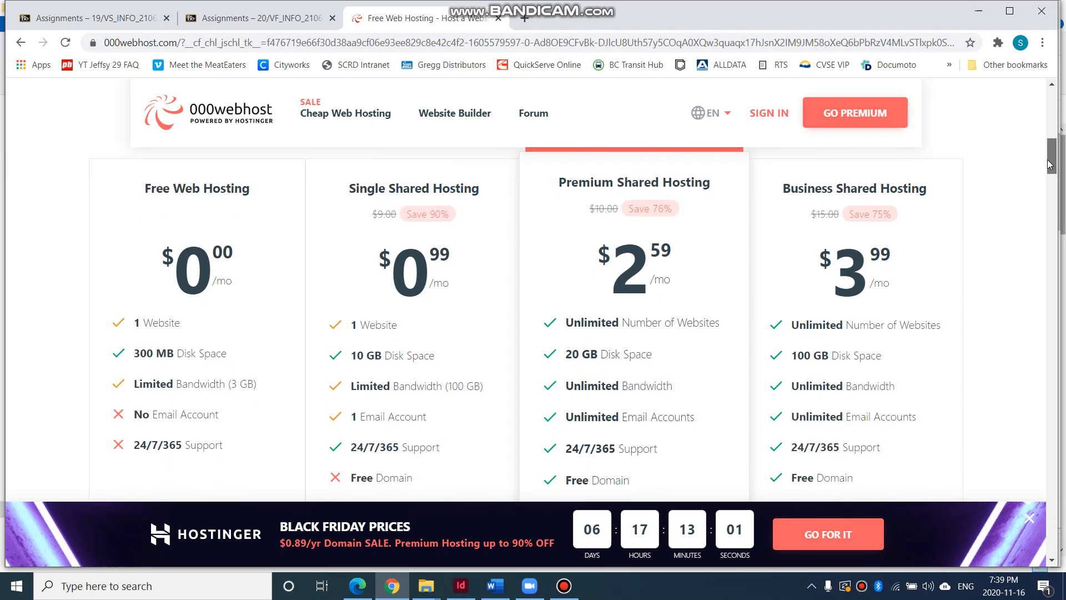
scroll("down", 3)
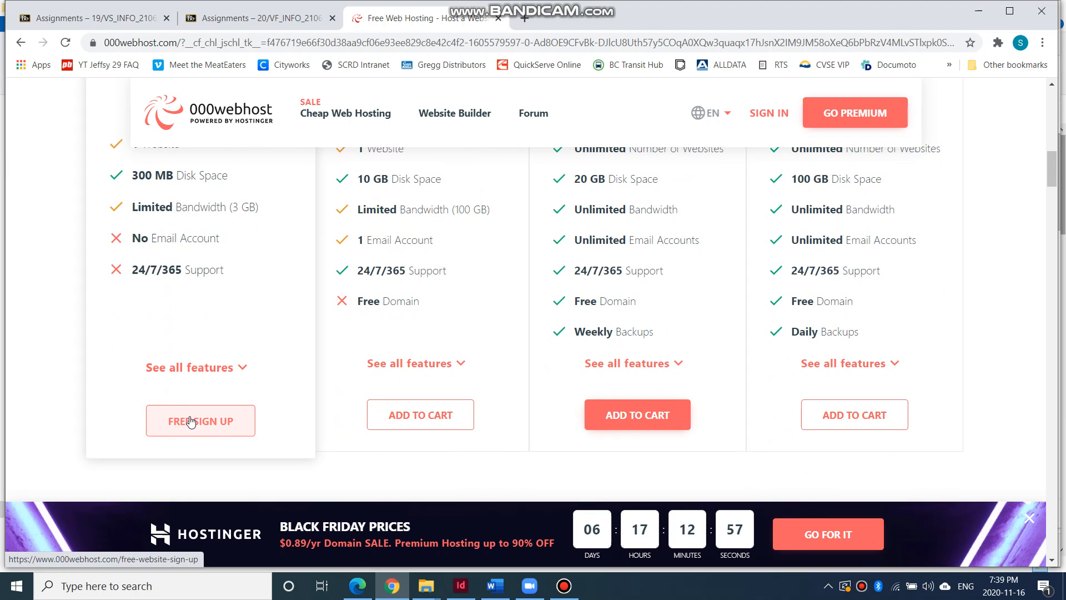
Choose the free plan's Sign Up and register with a Google account.
left_click(200, 421)
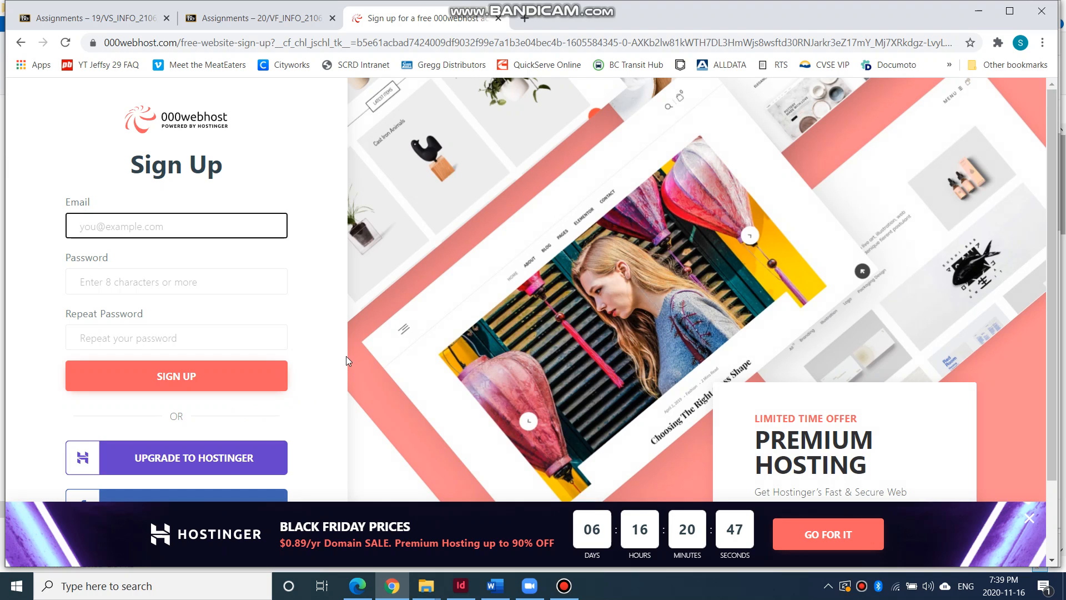
scroll("down", 3)
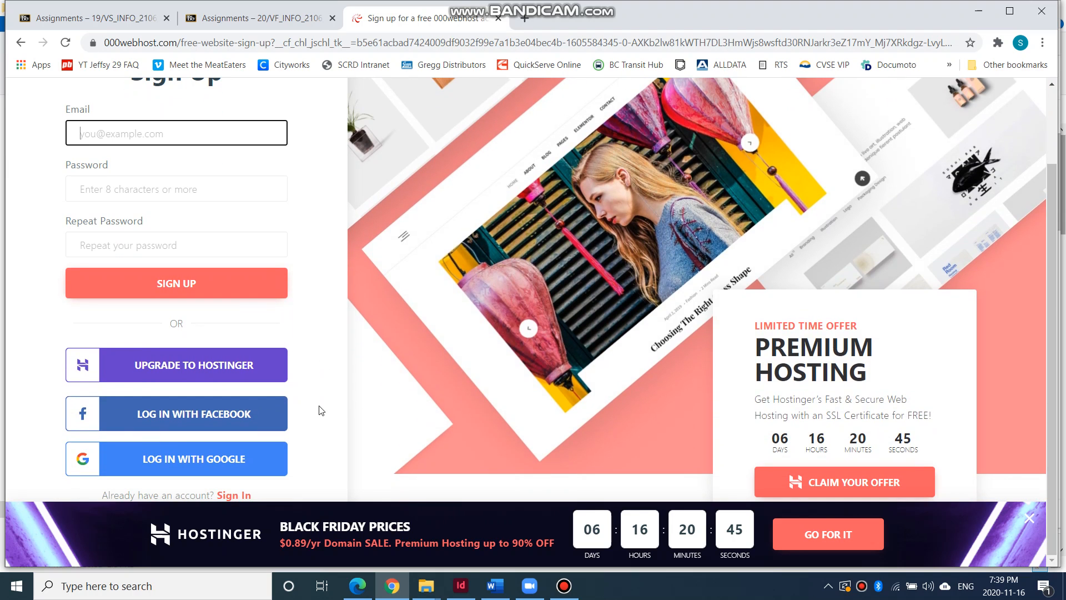
mouse_move(214, 466)
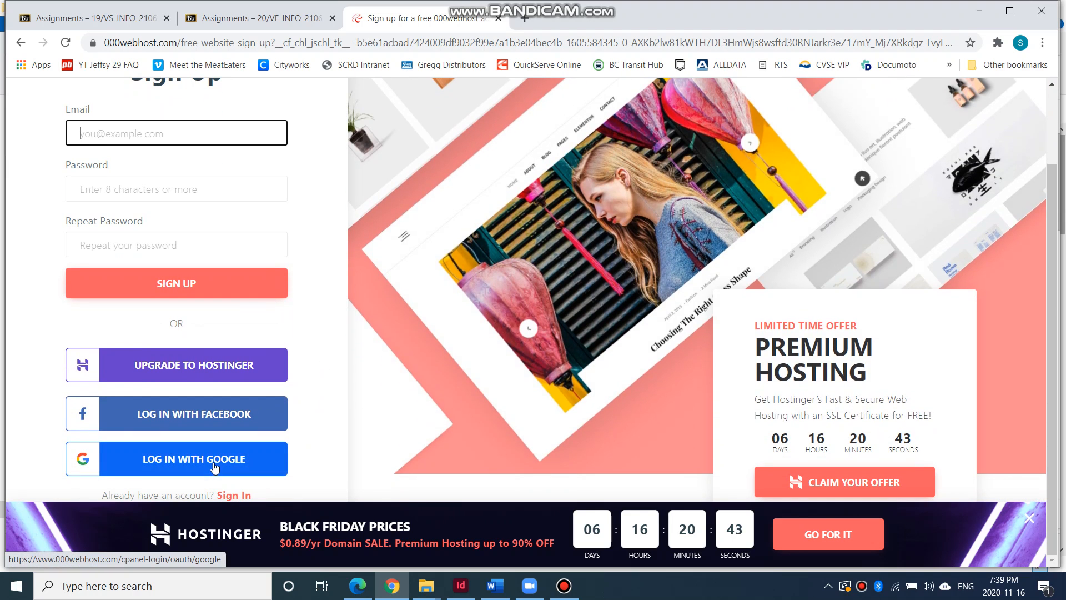
left_click(176, 459)
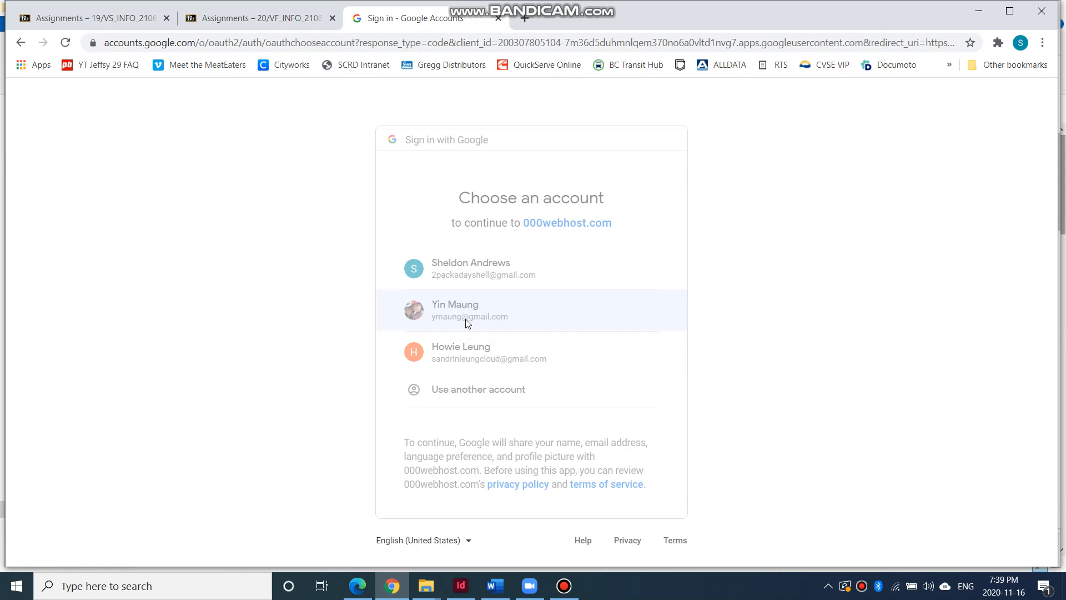
Pick the Google account to continue to 000webhost.com.
left_click(469, 311)
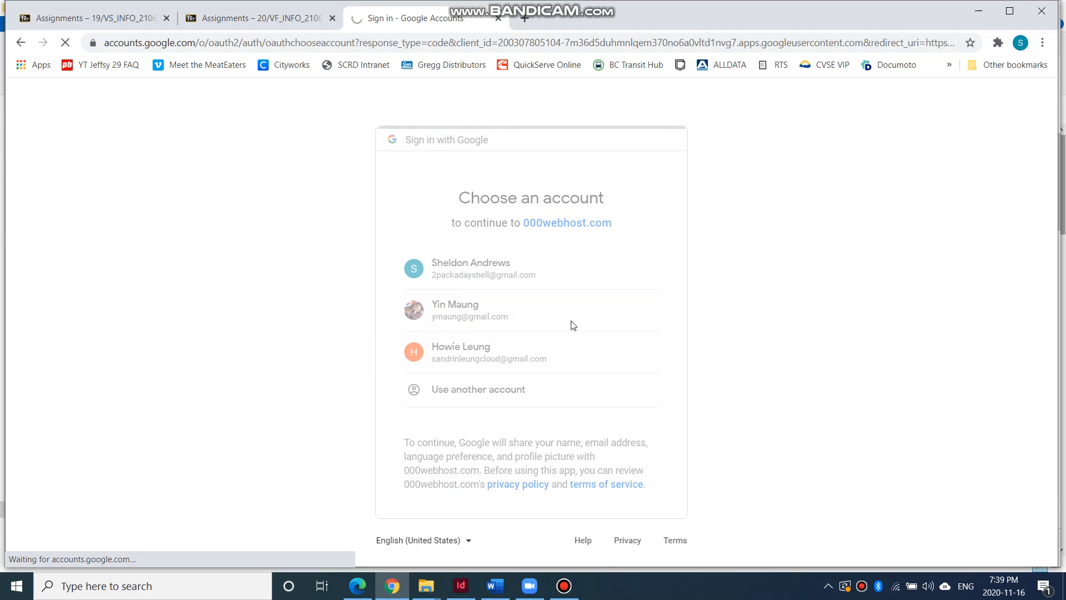
left_click(470, 310)
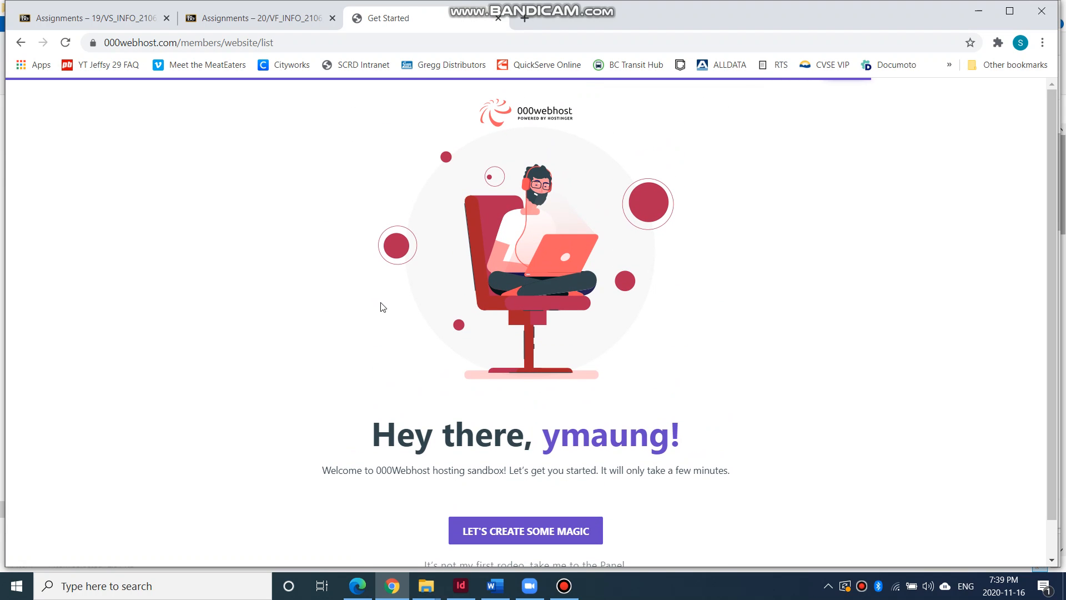
Launch the guided setup with Let's Create Some Magic.
scroll("down", 3)
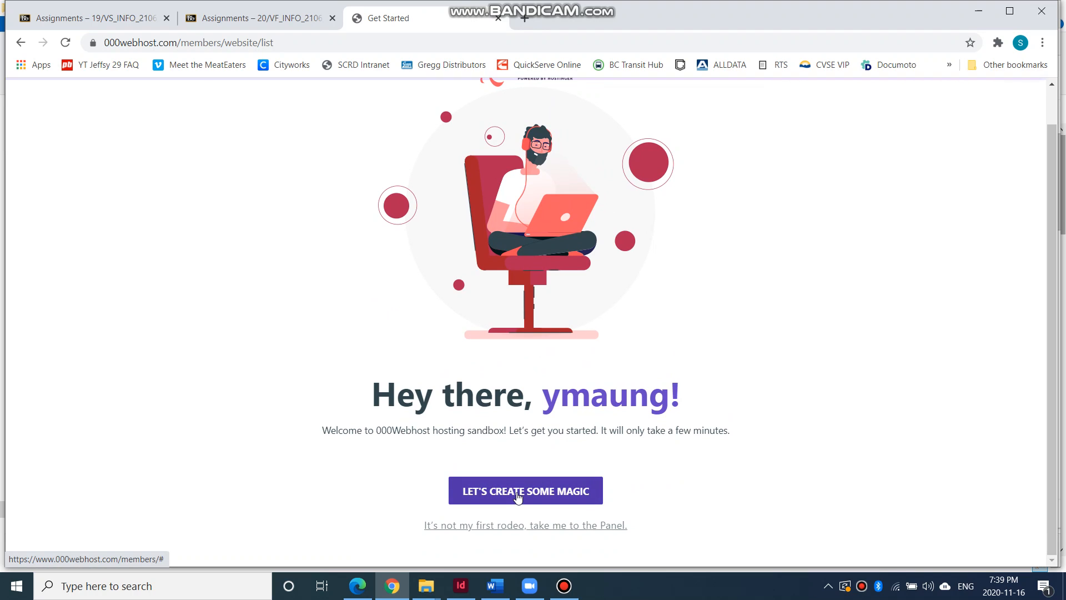
scroll("up", 3)
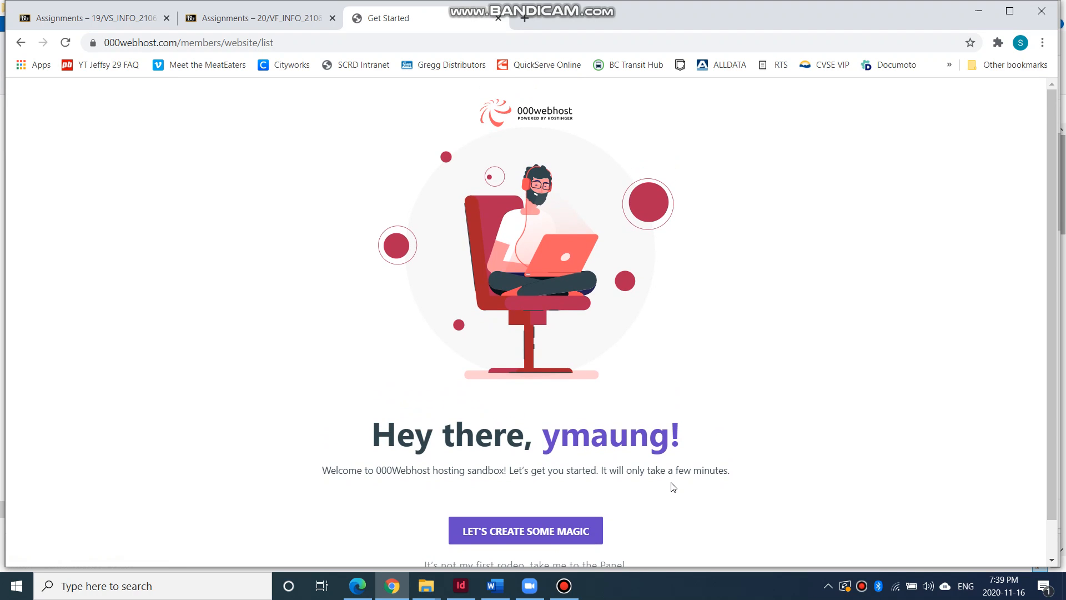
scroll("down", 3)
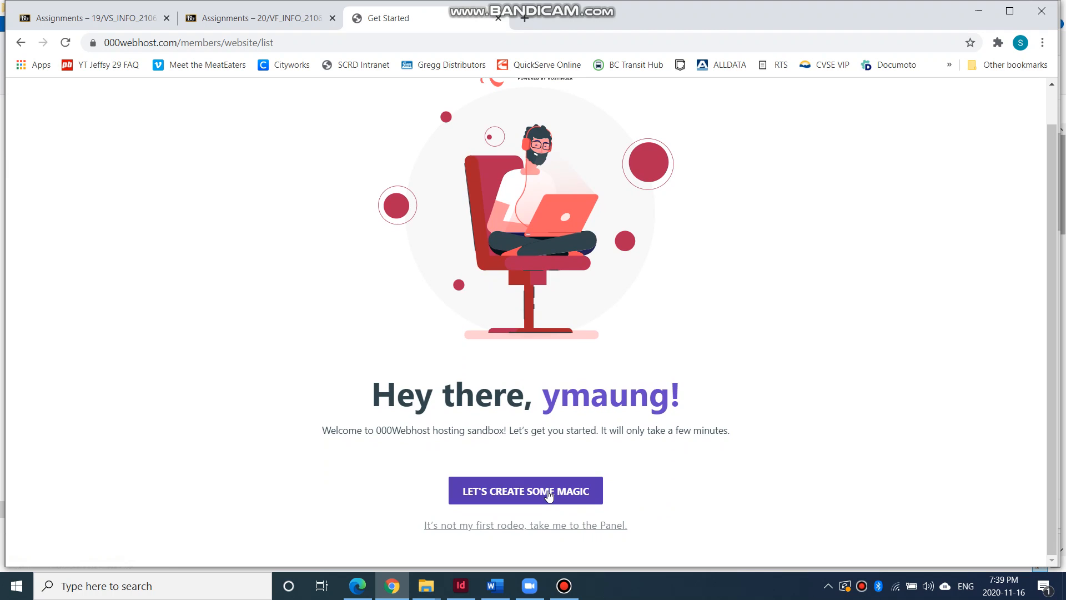
left_click(526, 491)
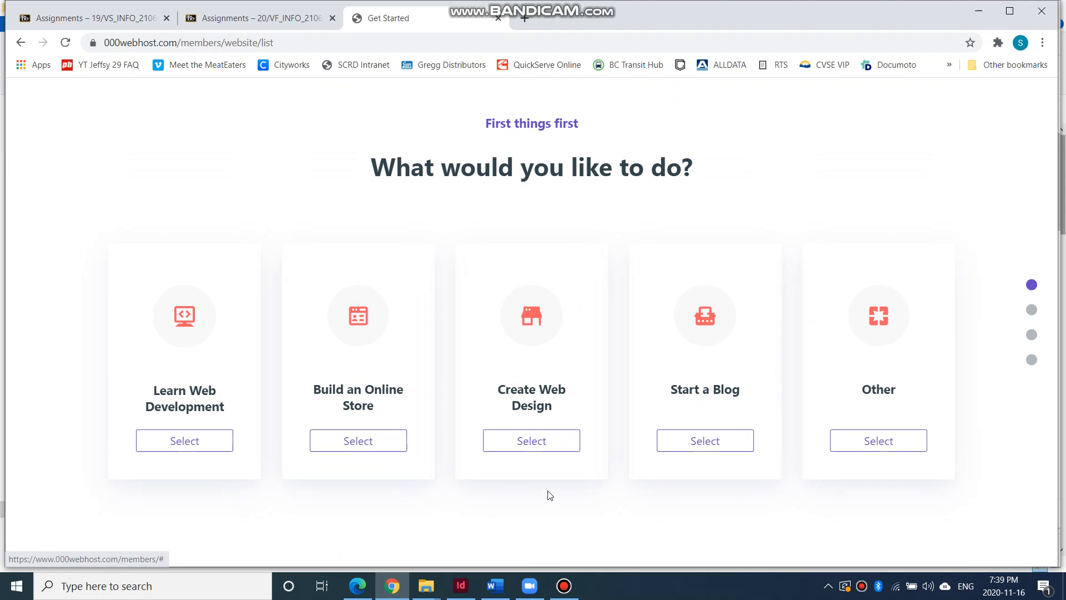
mouse_move(554, 533)
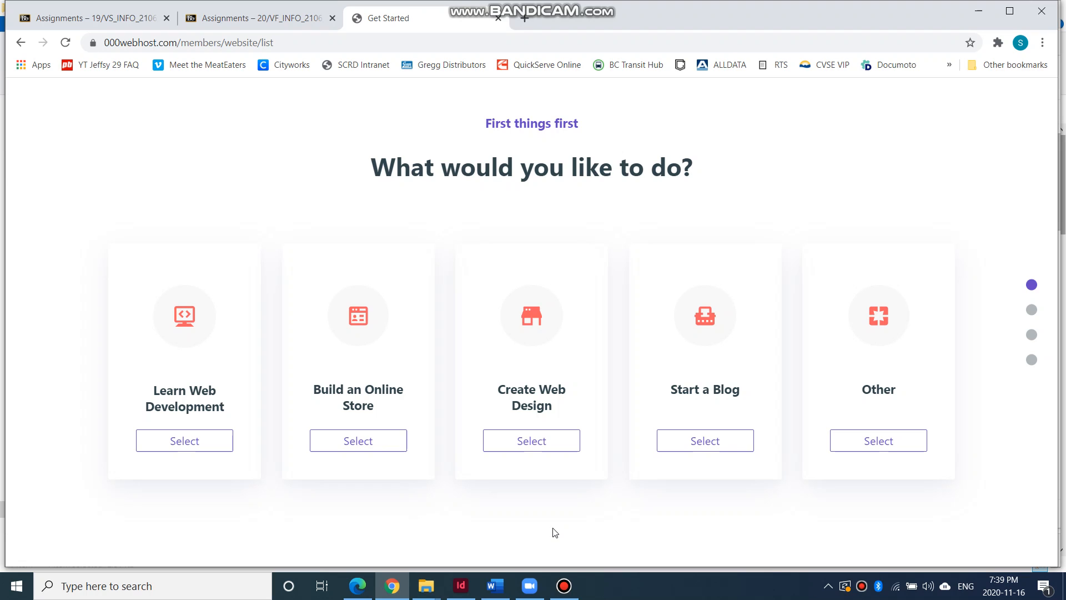
mouse_move(573, 525)
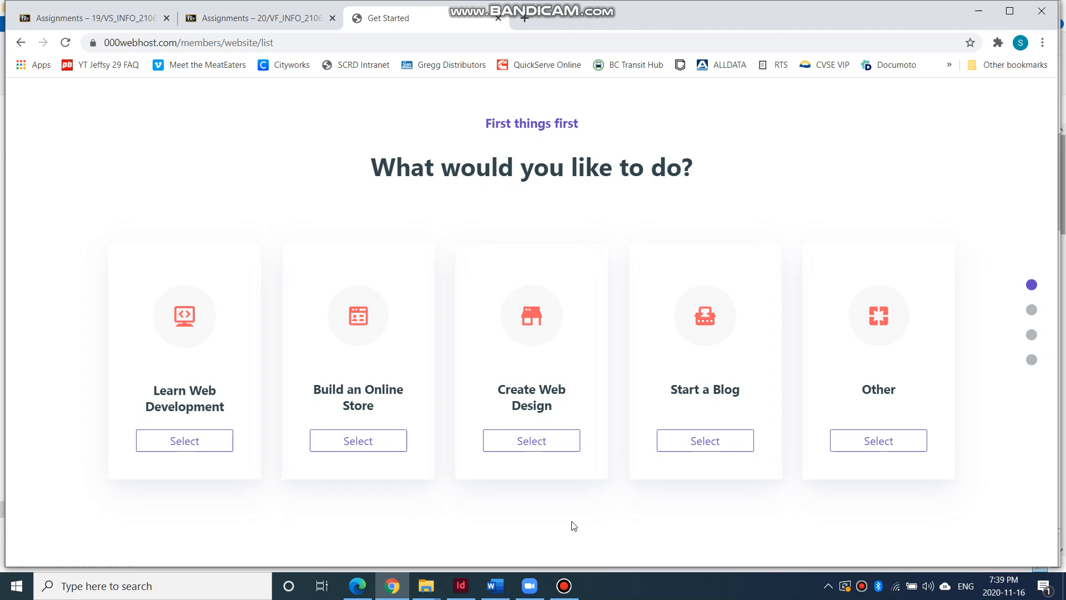
mouse_move(669, 535)
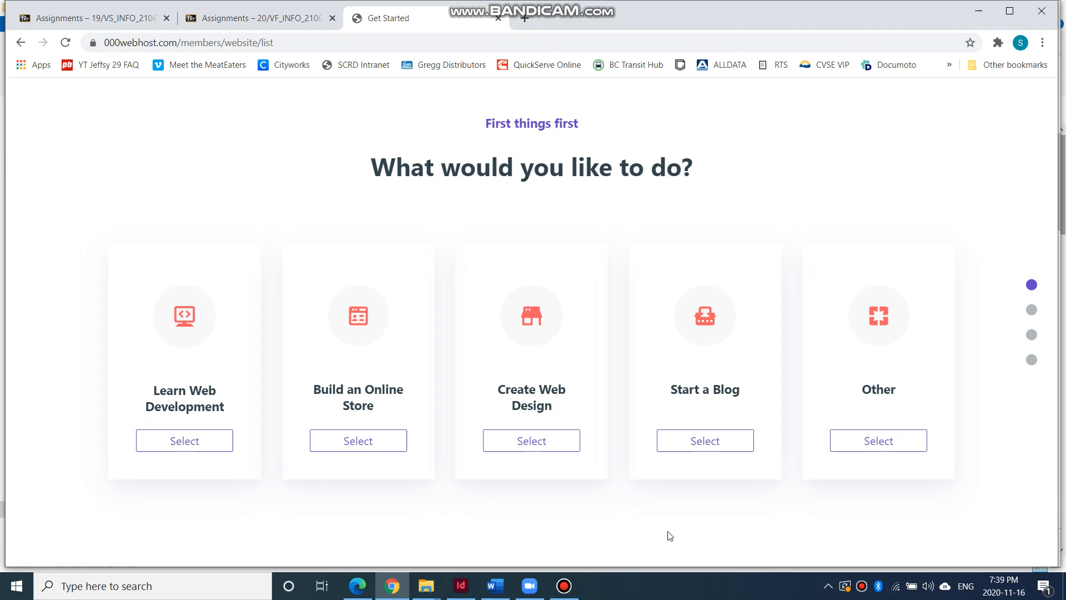
mouse_move(95, 461)
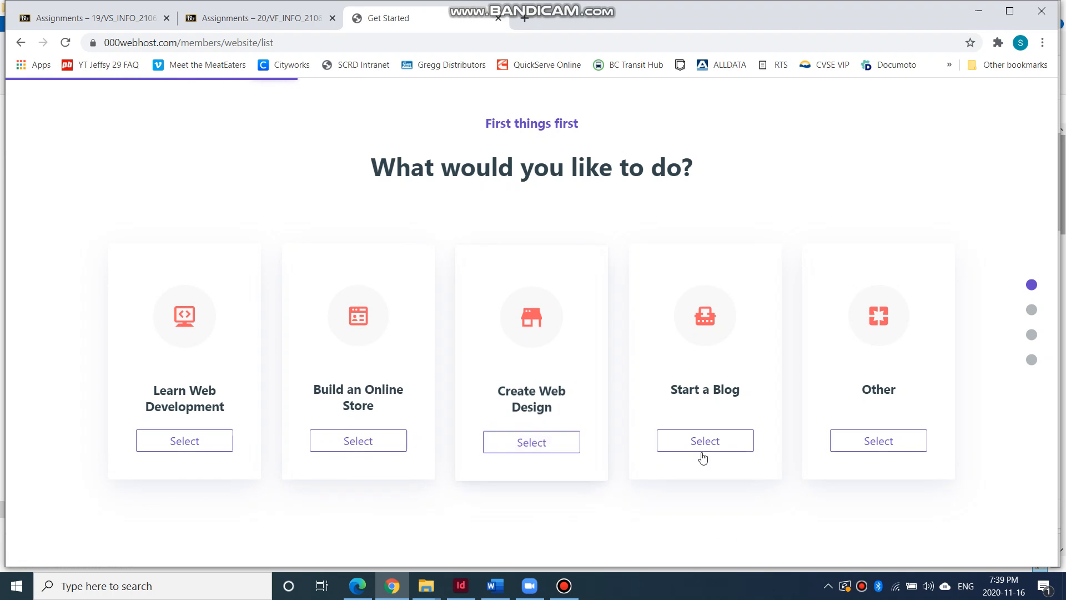
Select Start a Blog, enter website name 'store', and select the generated password.
left_click(704, 440)
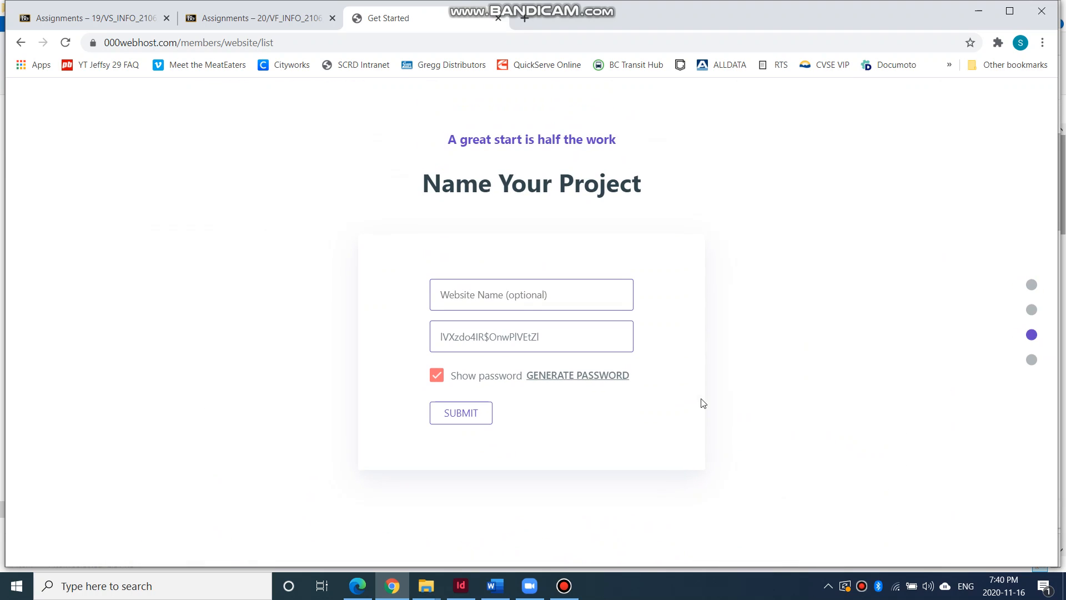
left_click(531, 298)
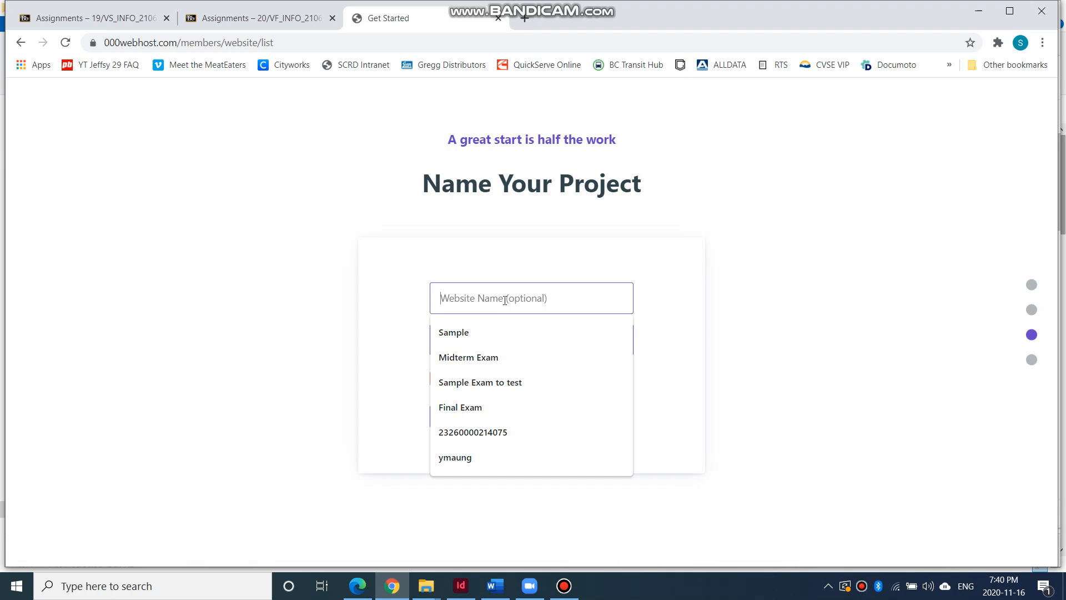
type("store")
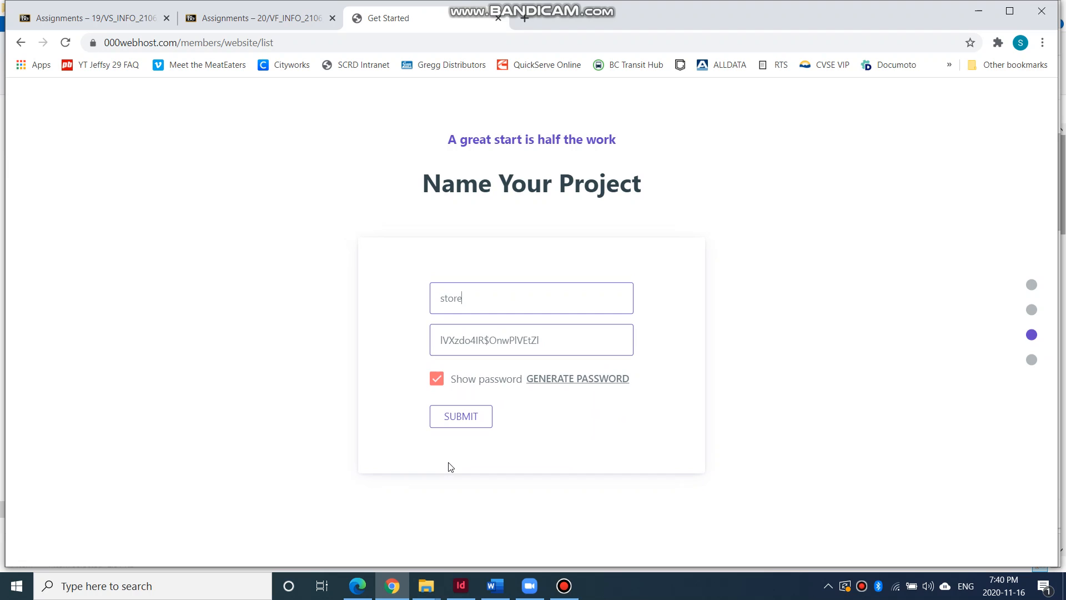
left_click(461, 416)
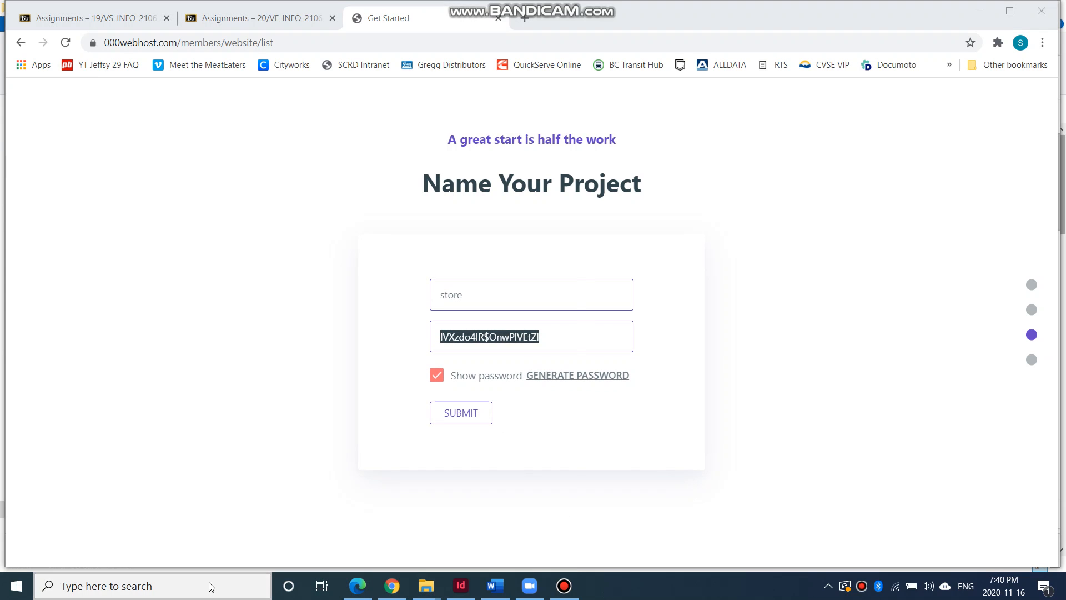
type("notepad")
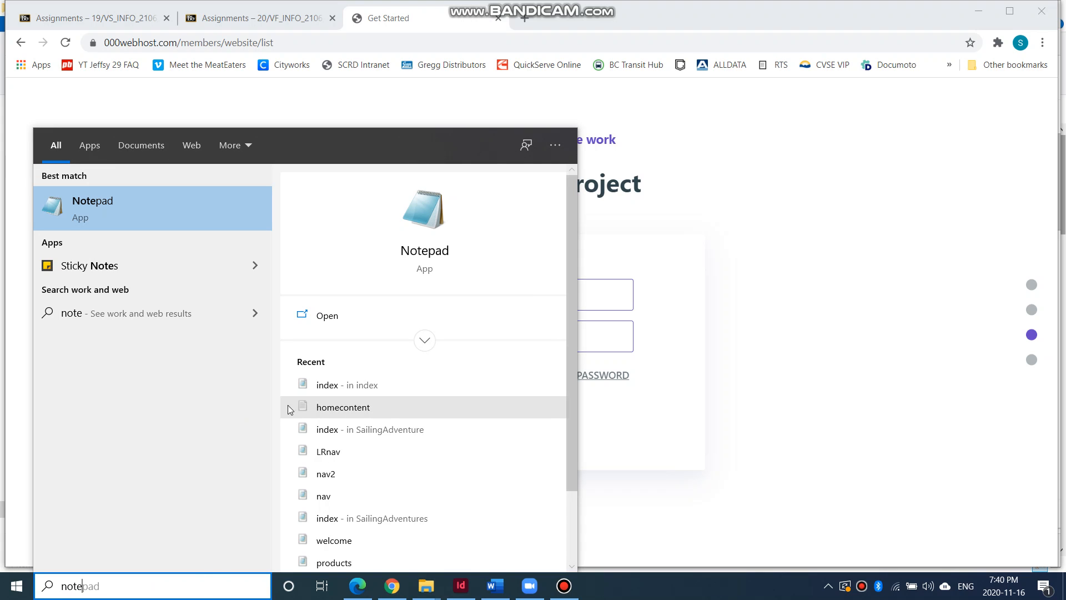
left_click(92, 208)
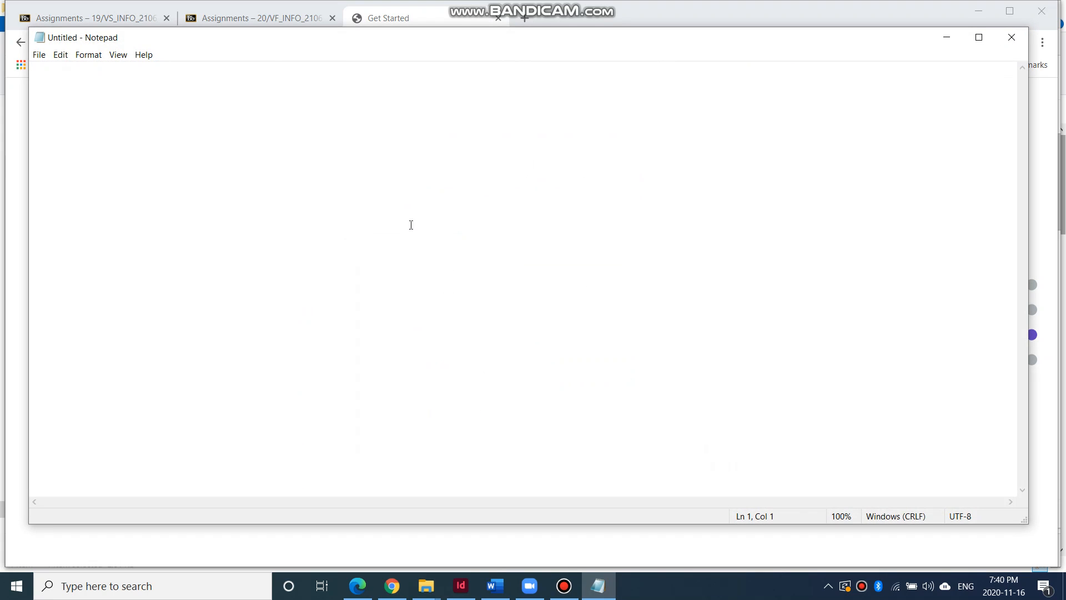
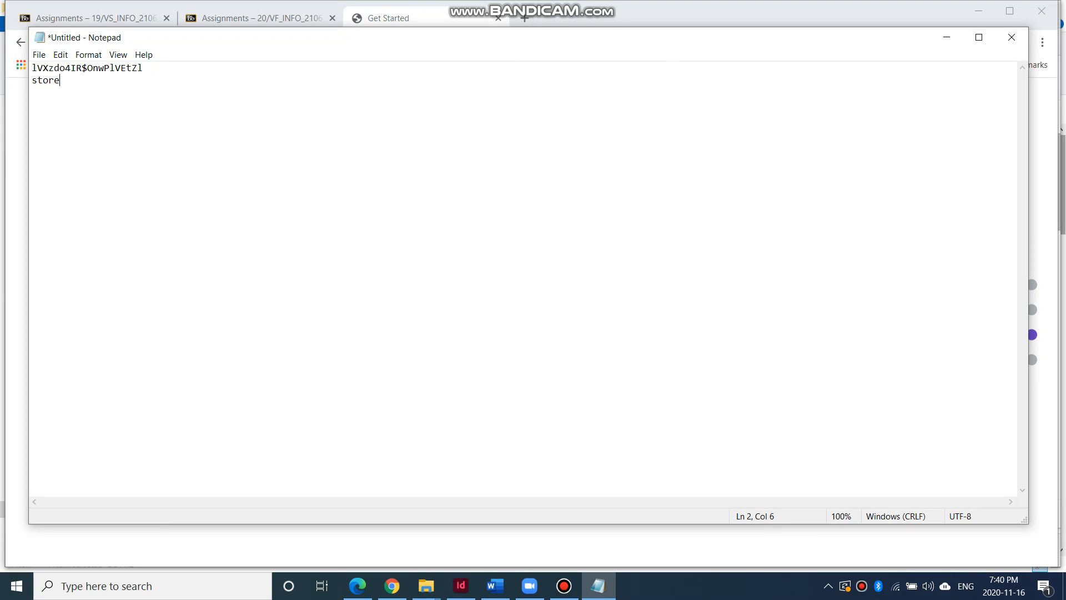
left_click(391, 585)
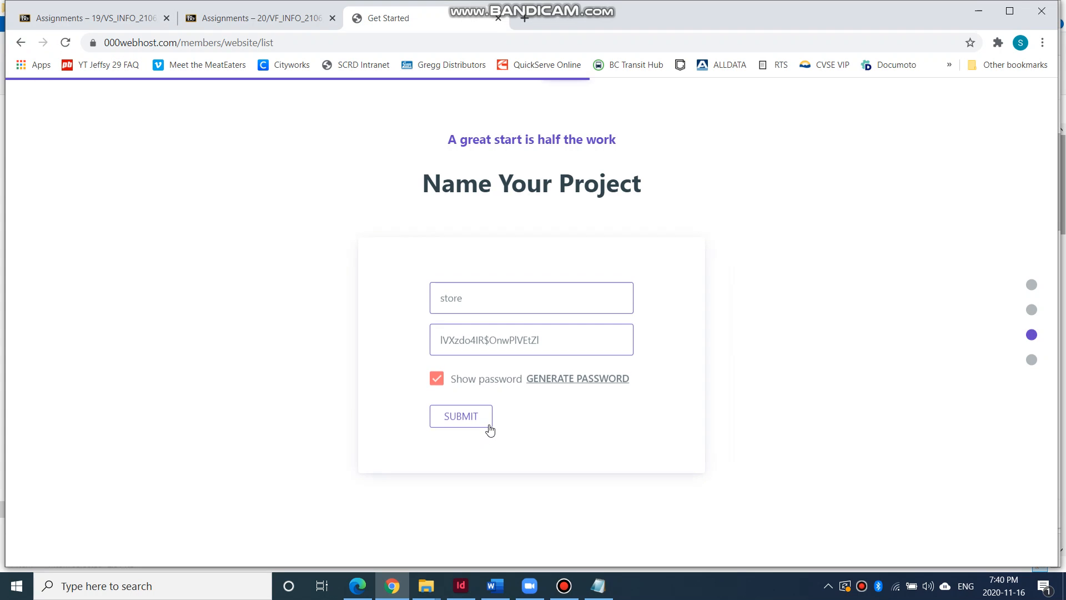
Submit project name 'store', see it rejected, and start editing the name.
left_click(461, 416)
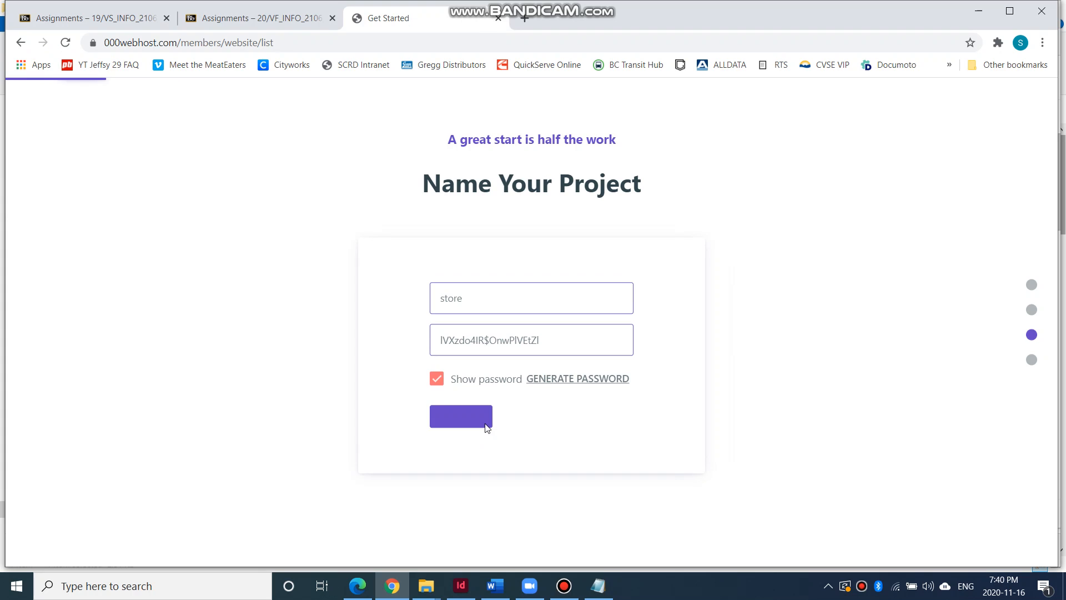
left_click(461, 417)
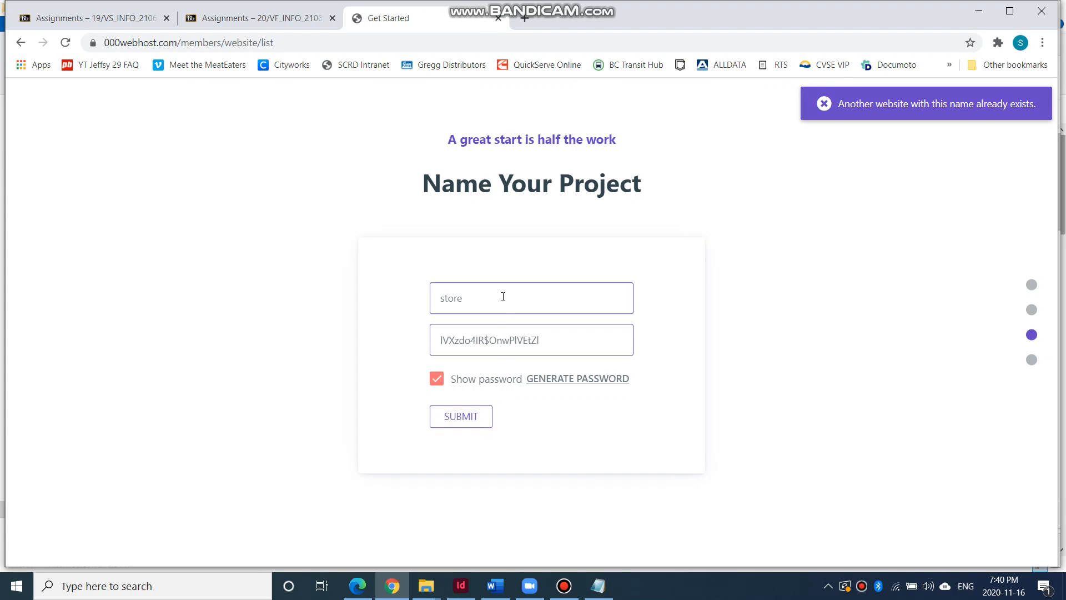
mouse_move(542, 301)
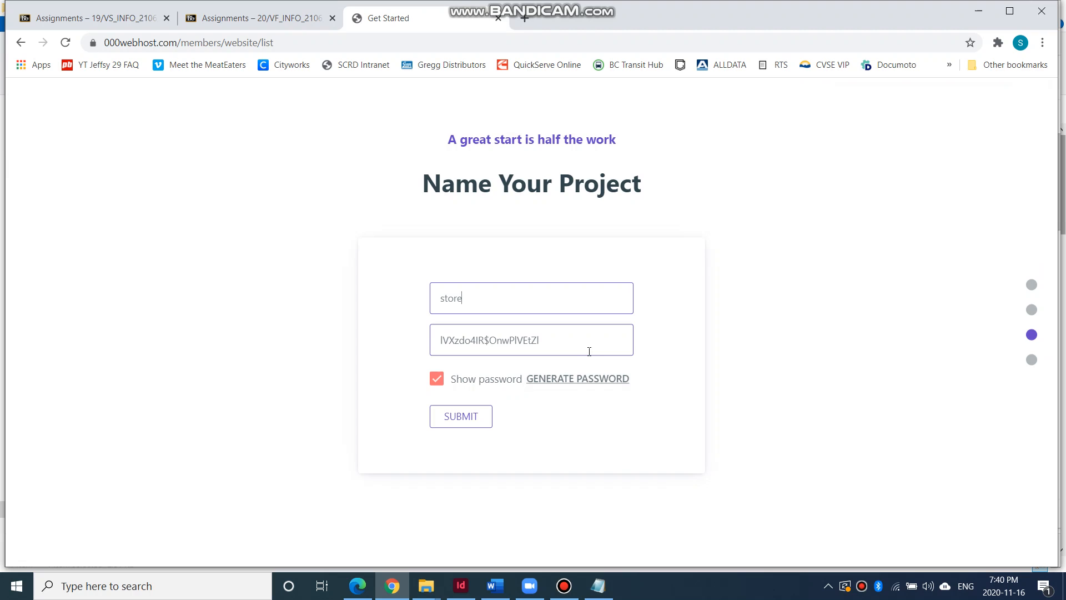
type("inf")
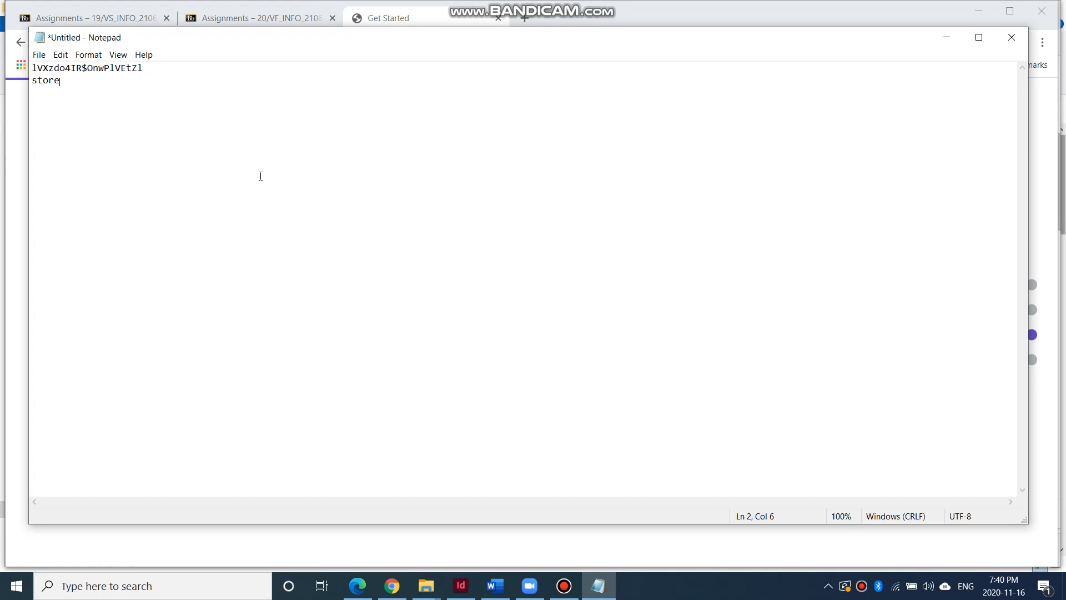
Extend the project name to 'storeinfo2106yin' and submit it.
type("info2106yin")
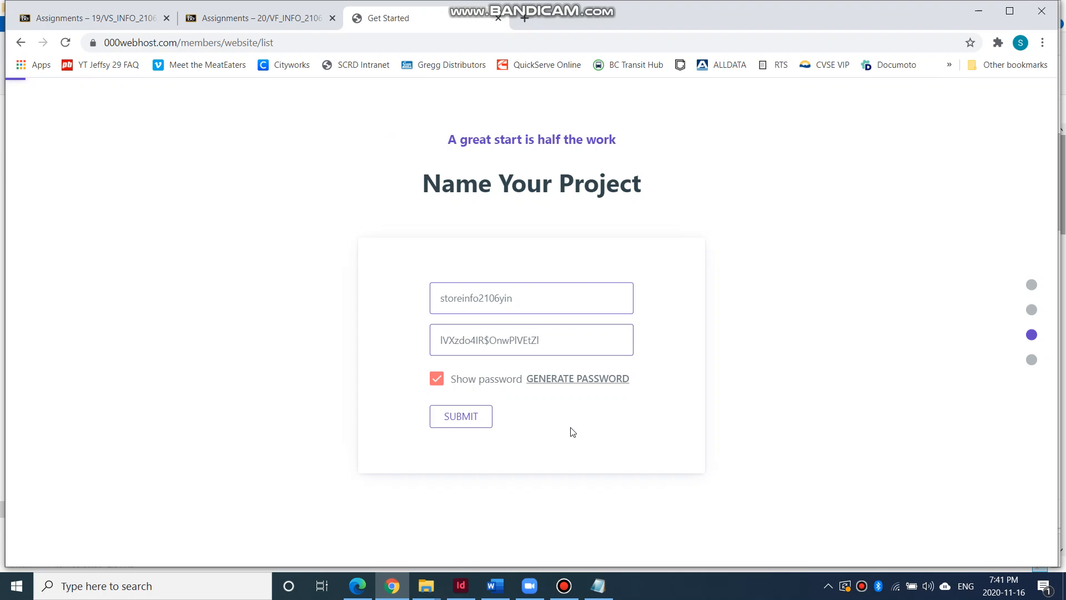
left_click(461, 416)
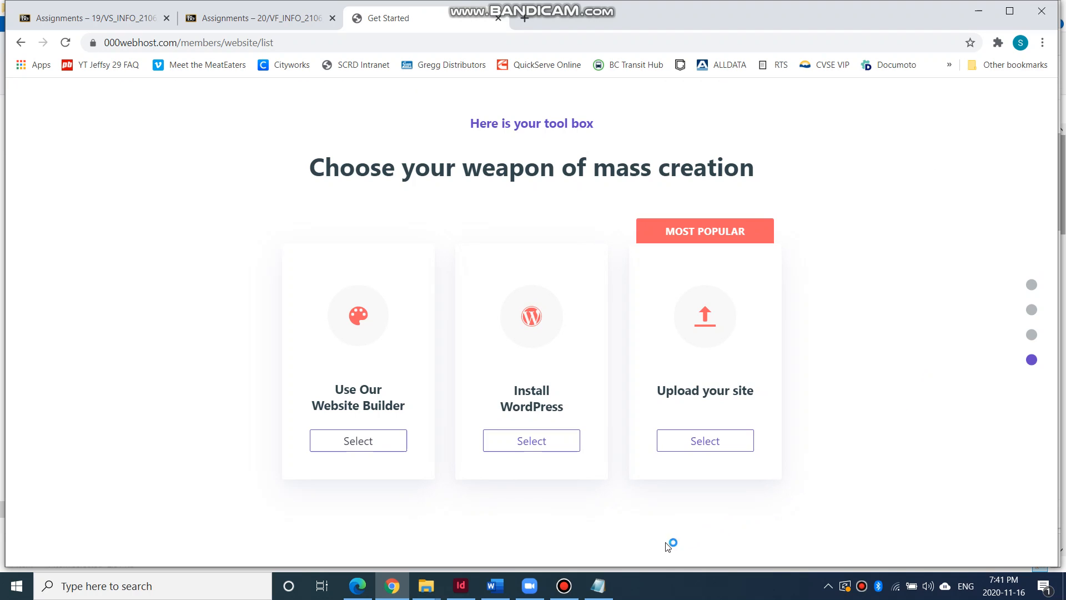
mouse_move(539, 454)
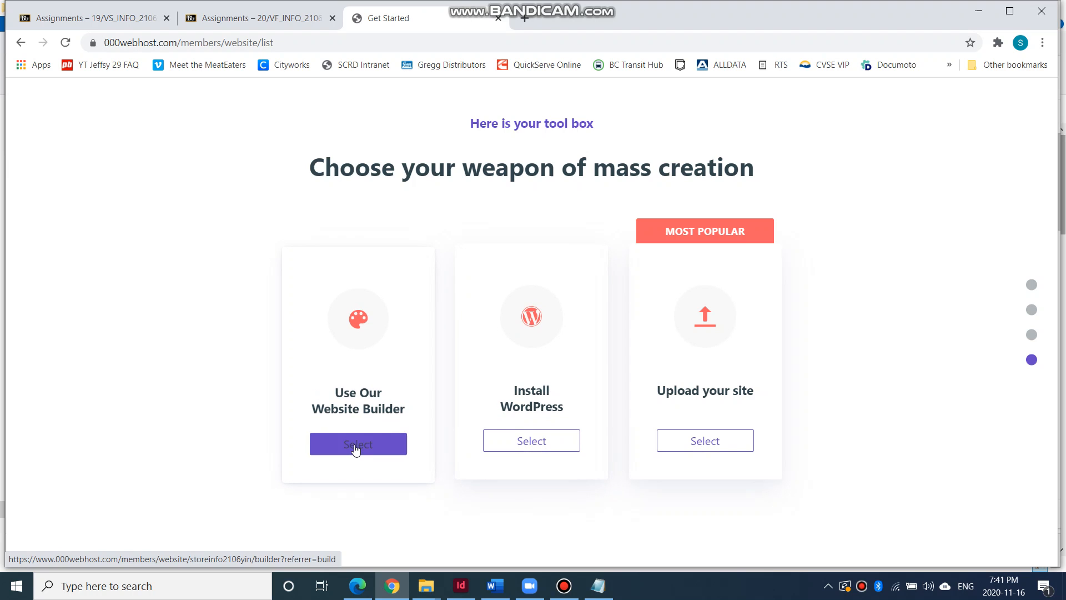
mouse_move(593, 518)
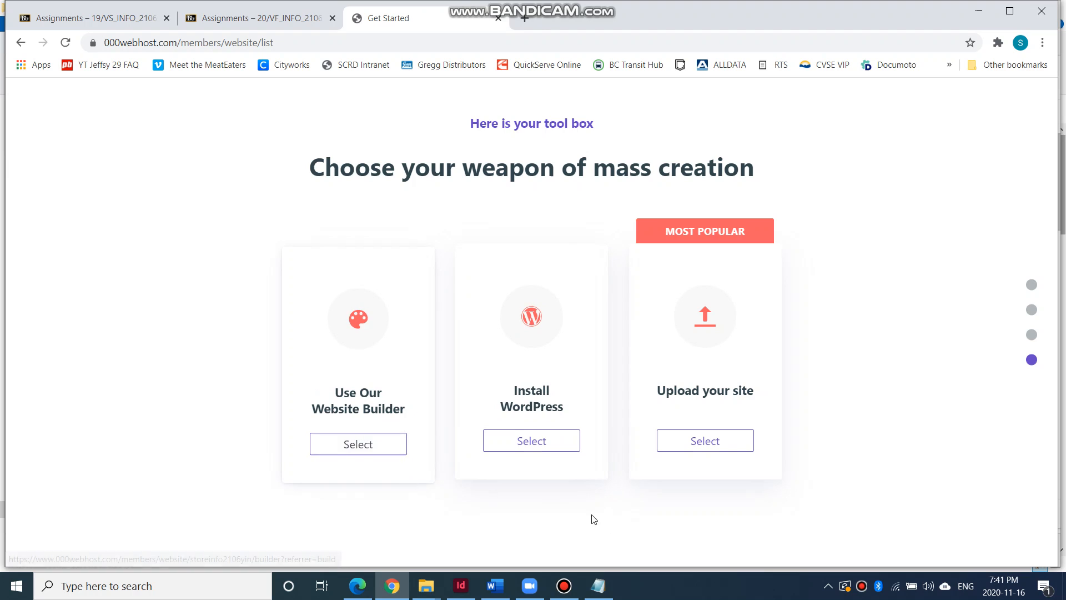
mouse_move(737, 454)
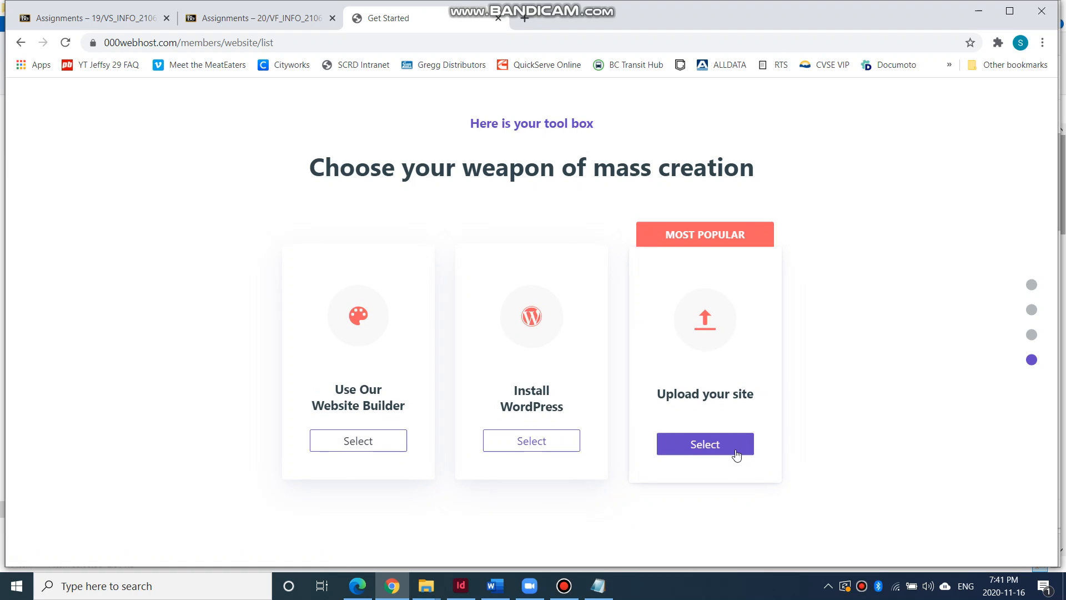
mouse_move(827, 456)
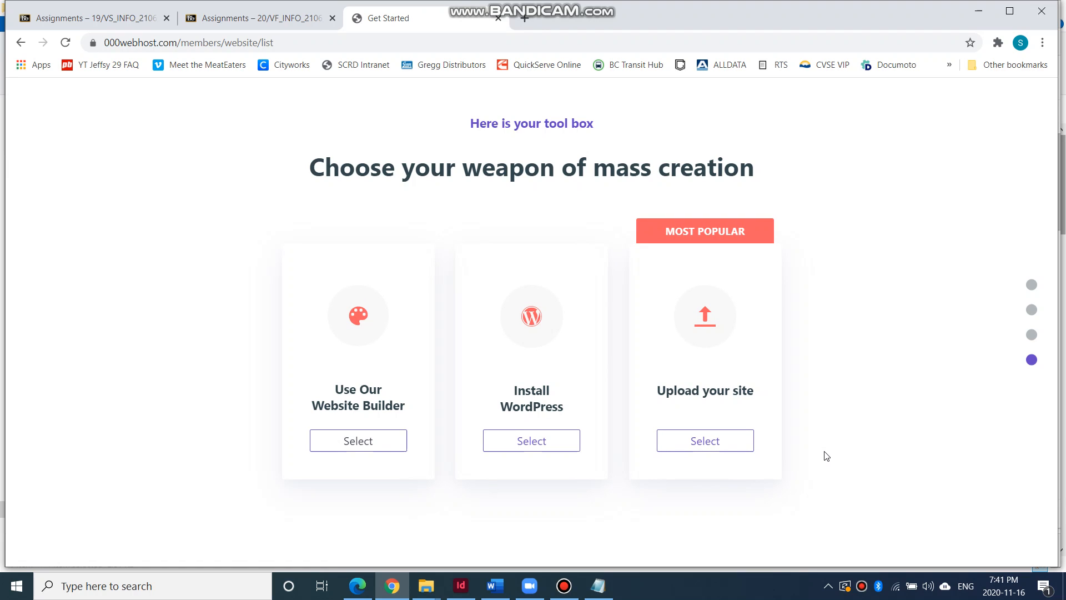
mouse_move(613, 549)
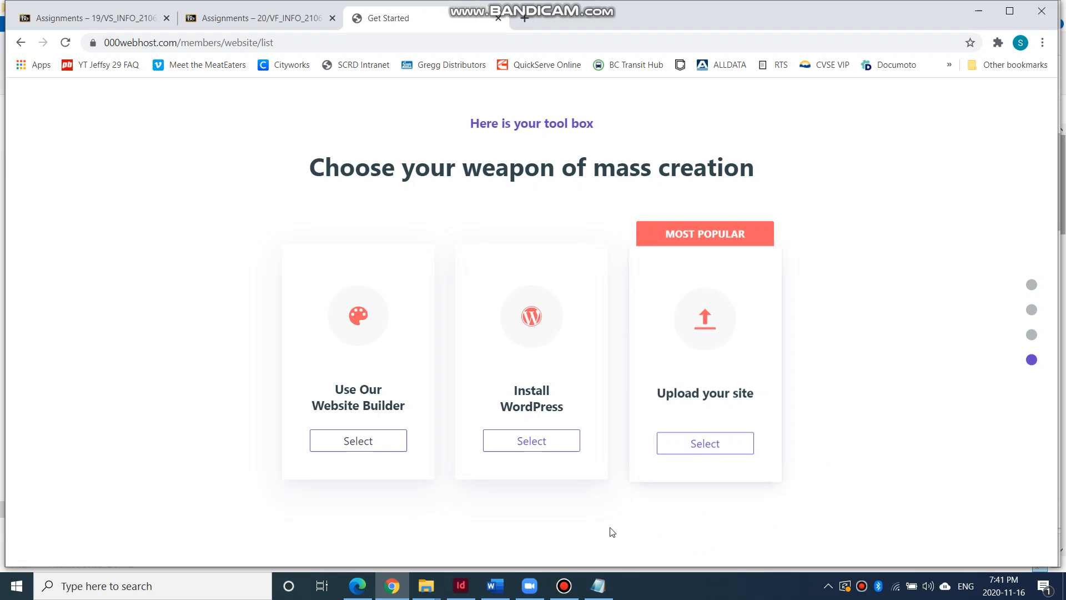
mouse_move(534, 459)
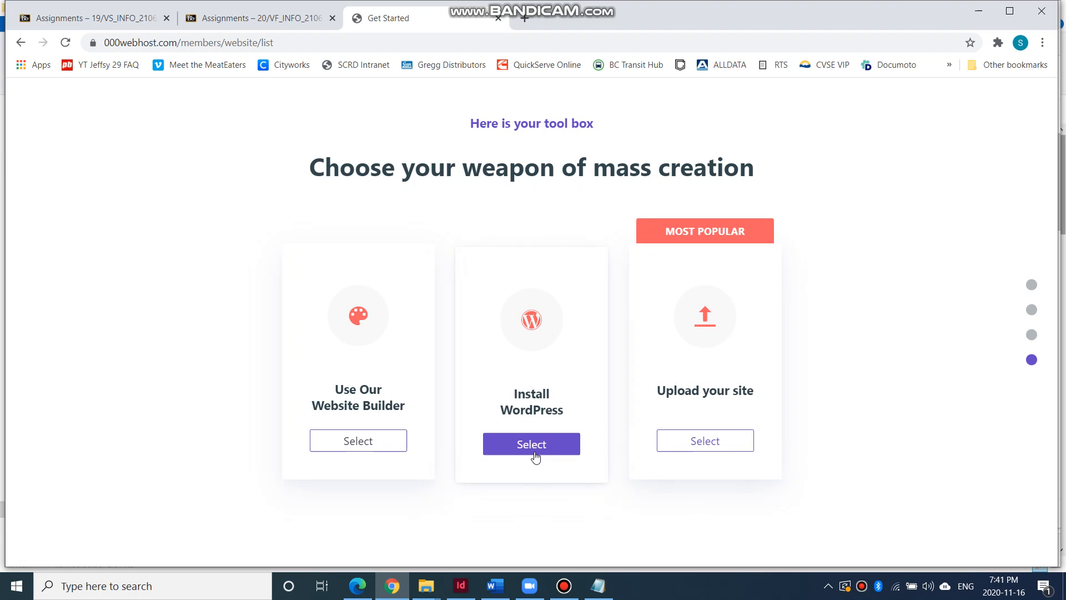
Select Install WordPress on the 'Choose your weapon of mass creation' page.
left_click(532, 444)
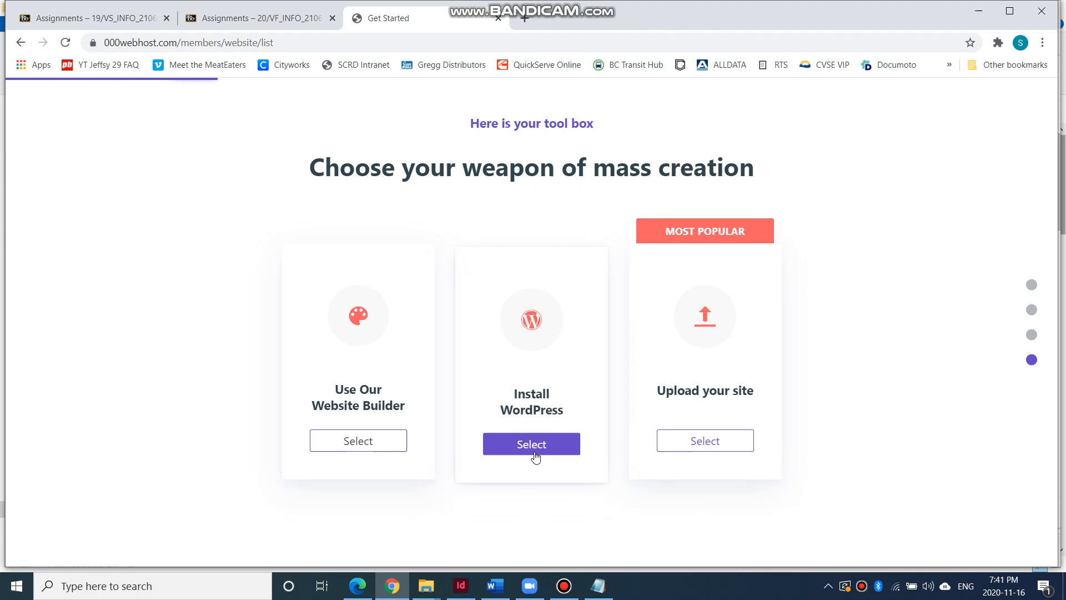
left_click(531, 444)
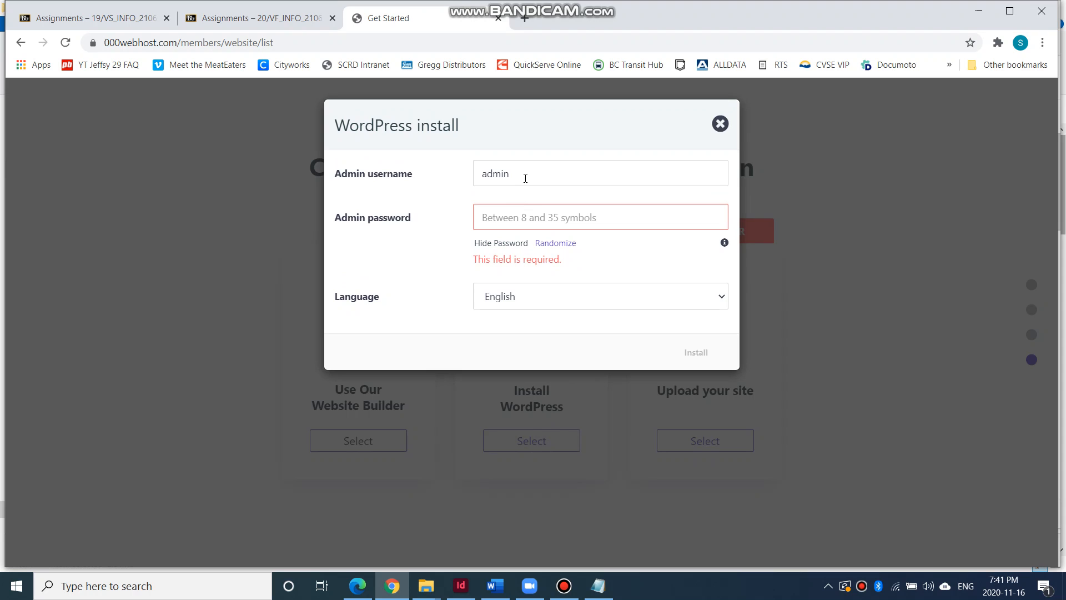
mouse_move(538, 183)
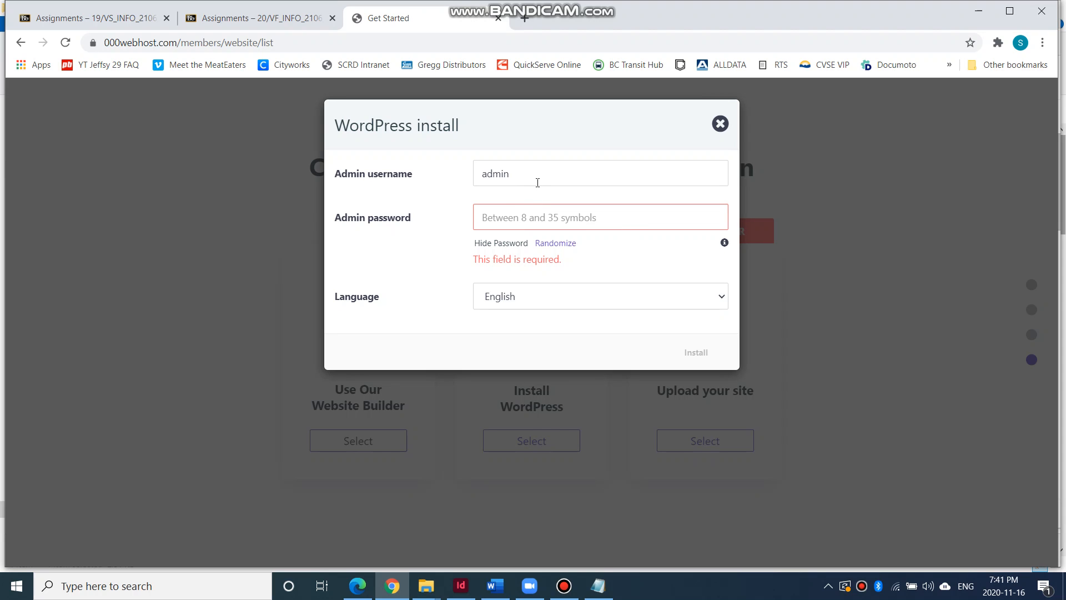
left_click(542, 173)
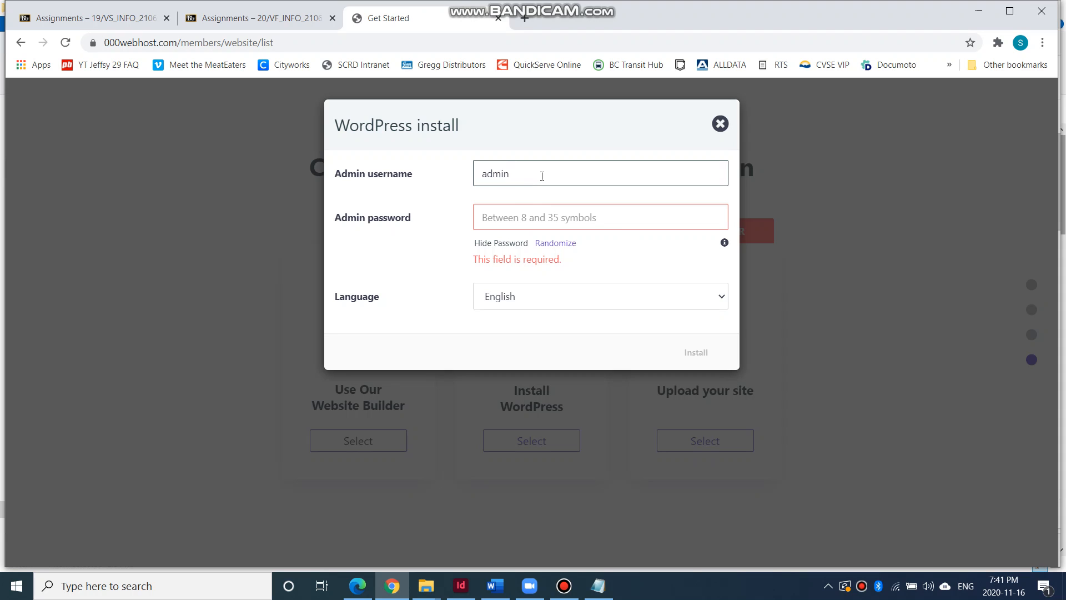
double_click(494, 174)
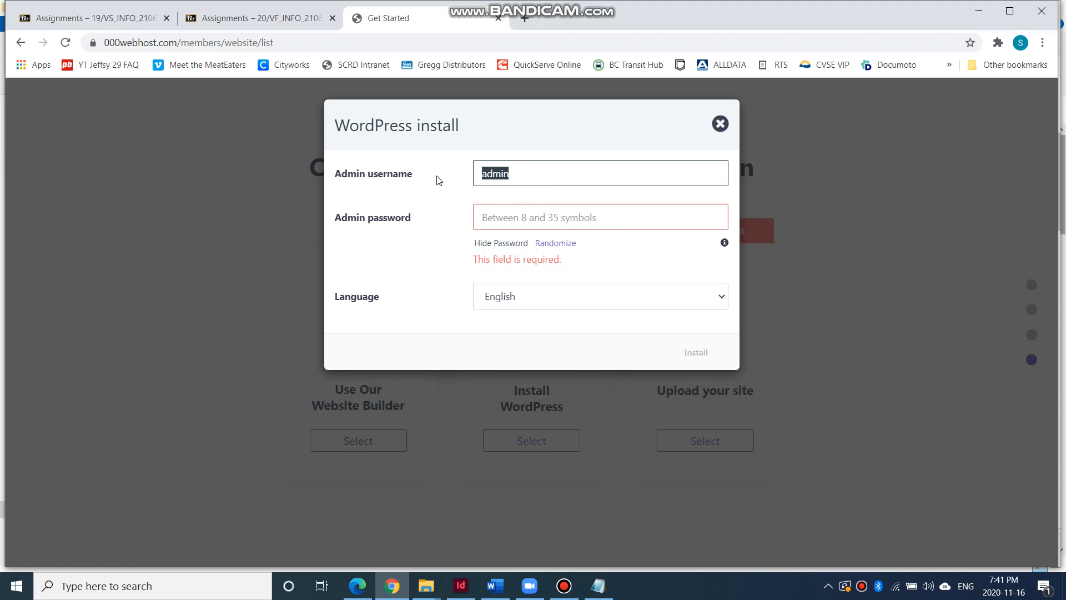
type("yin")
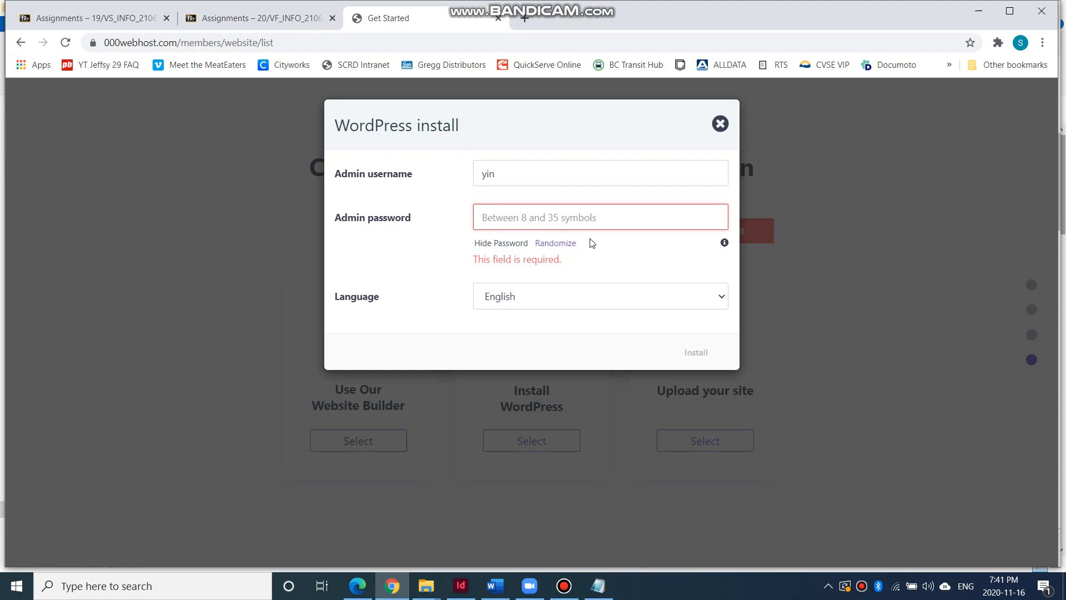
type("Info")
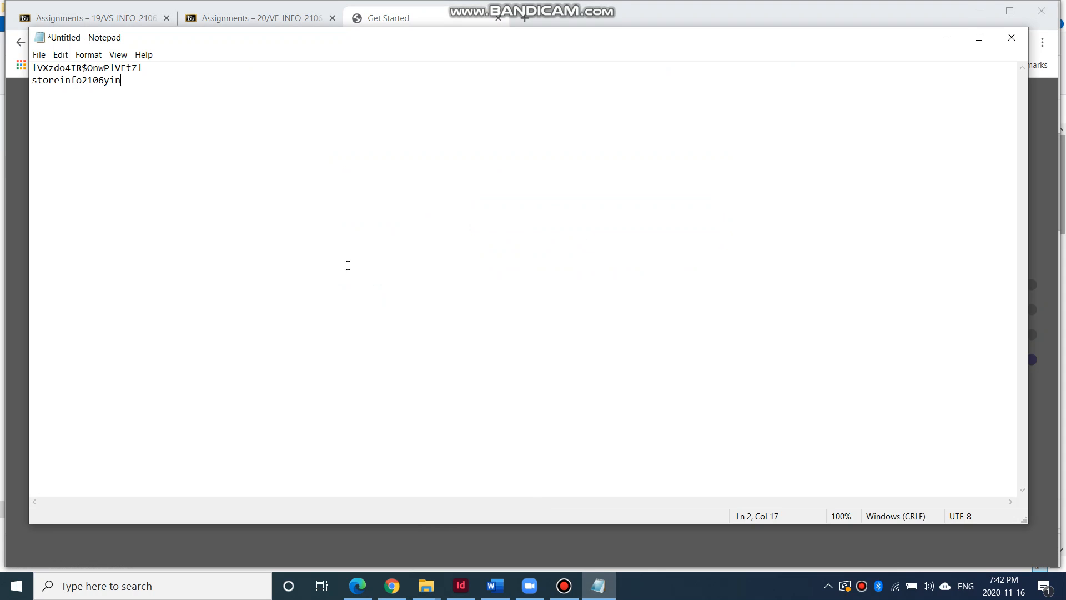
type("Wor")
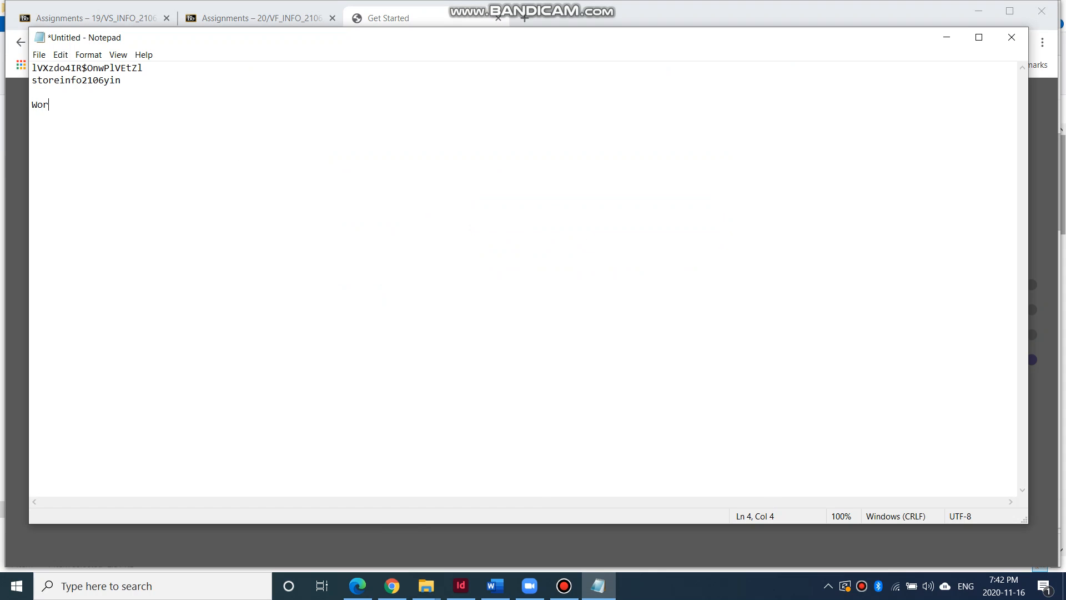
type("dpress ad")
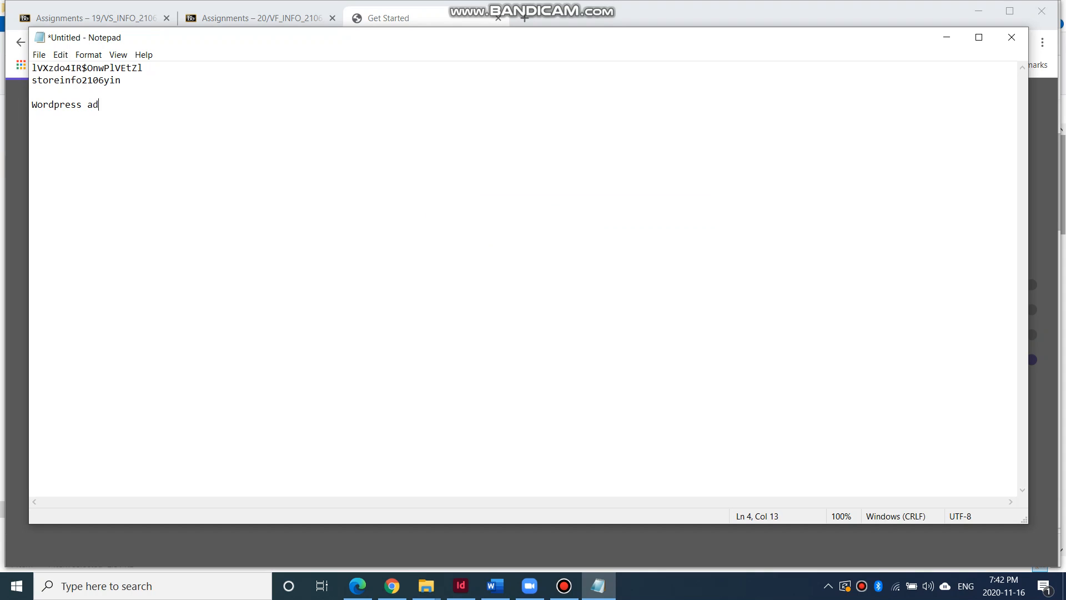
type("min name:")
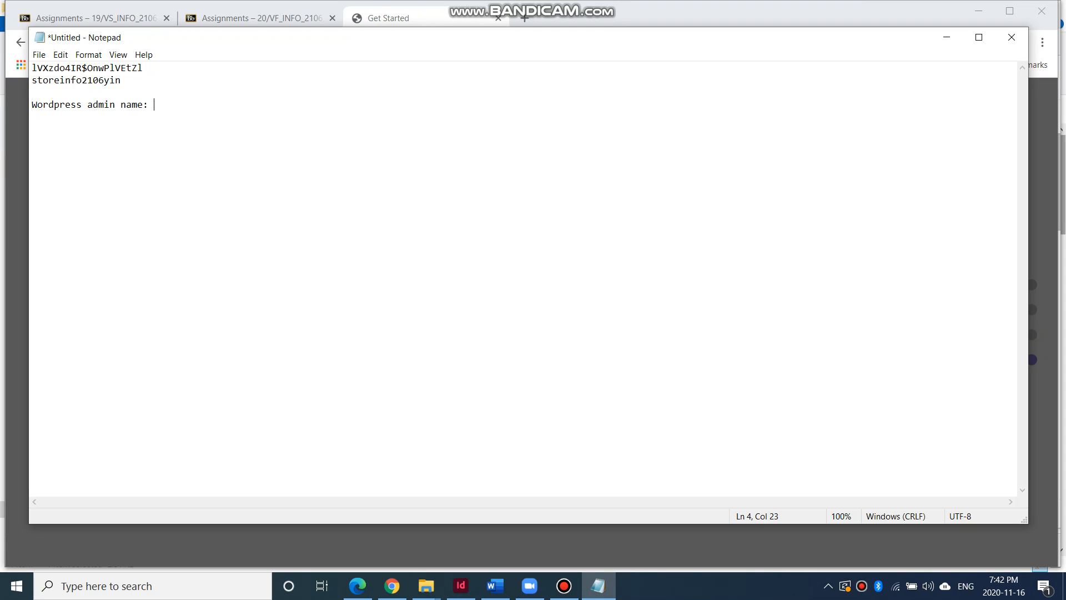
type("yin")
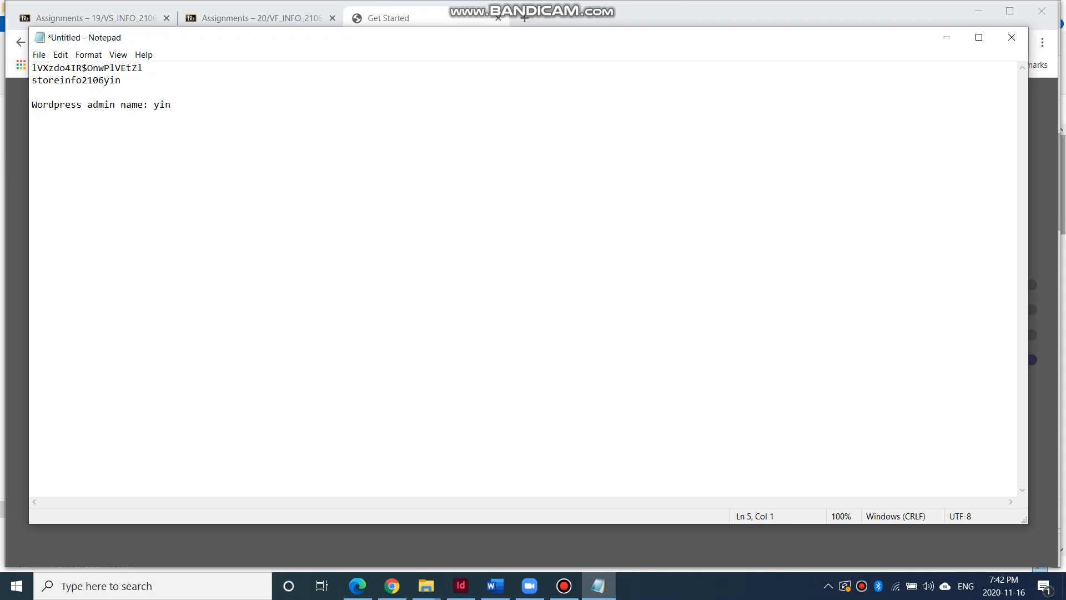
type("Wordpress a")
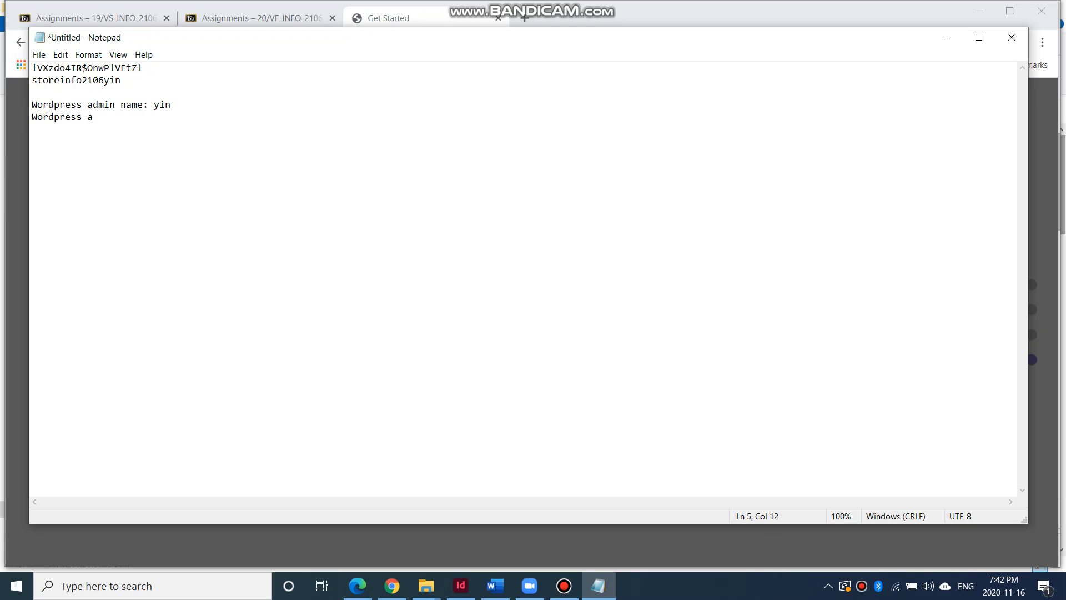
type("dmin passwor")
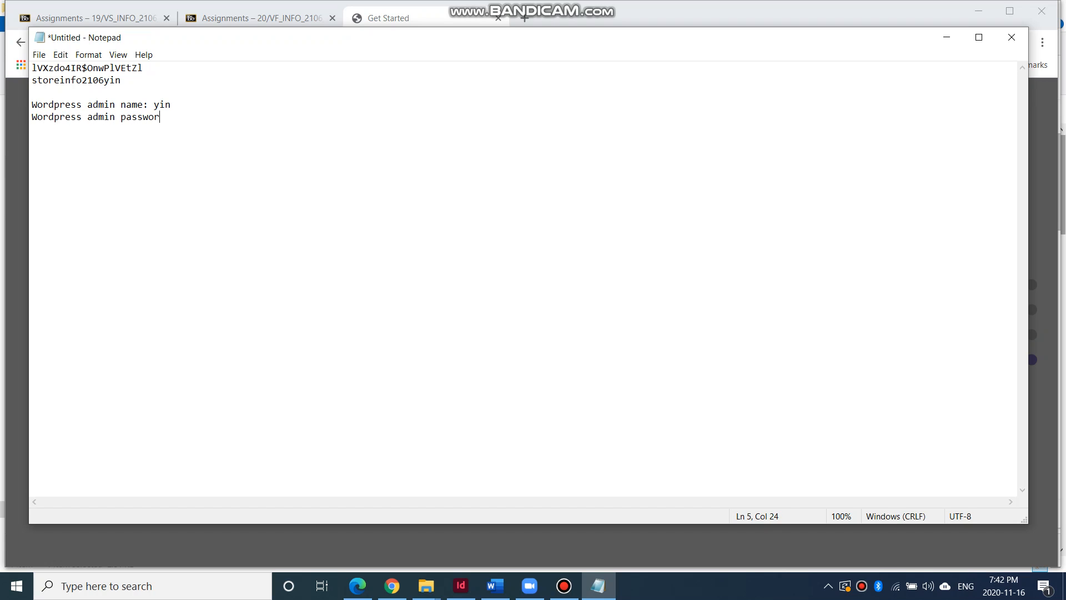
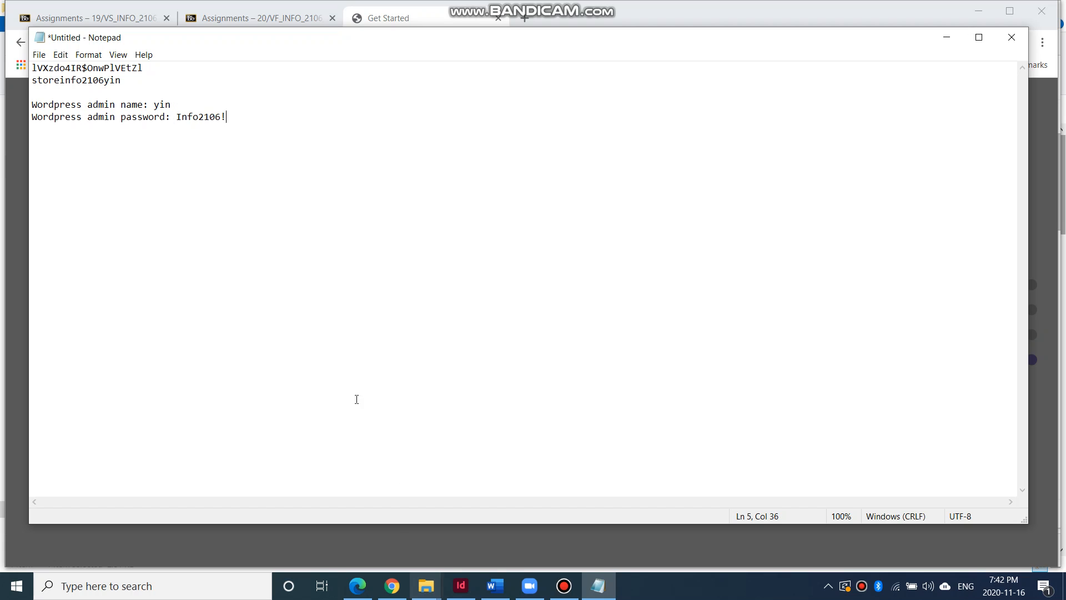
mouse_move(275, 157)
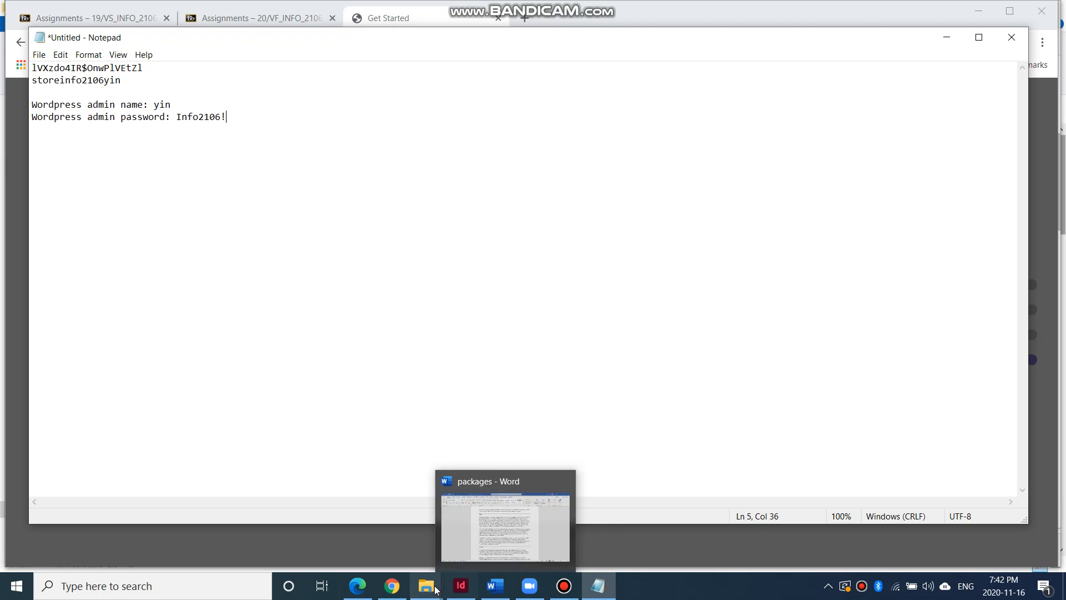
mouse_move(391, 586)
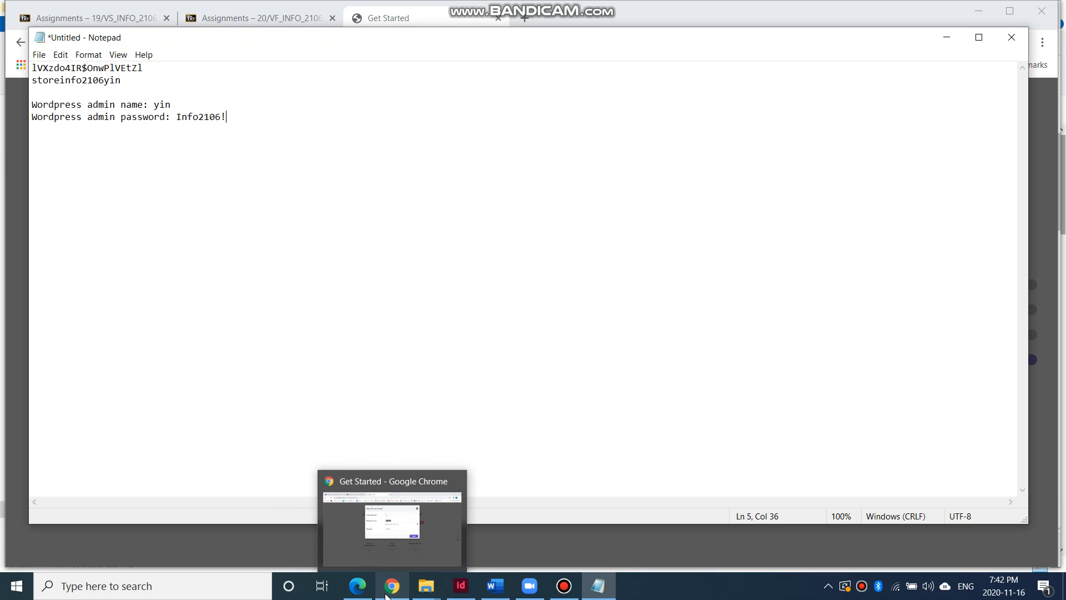
mouse_move(371, 246)
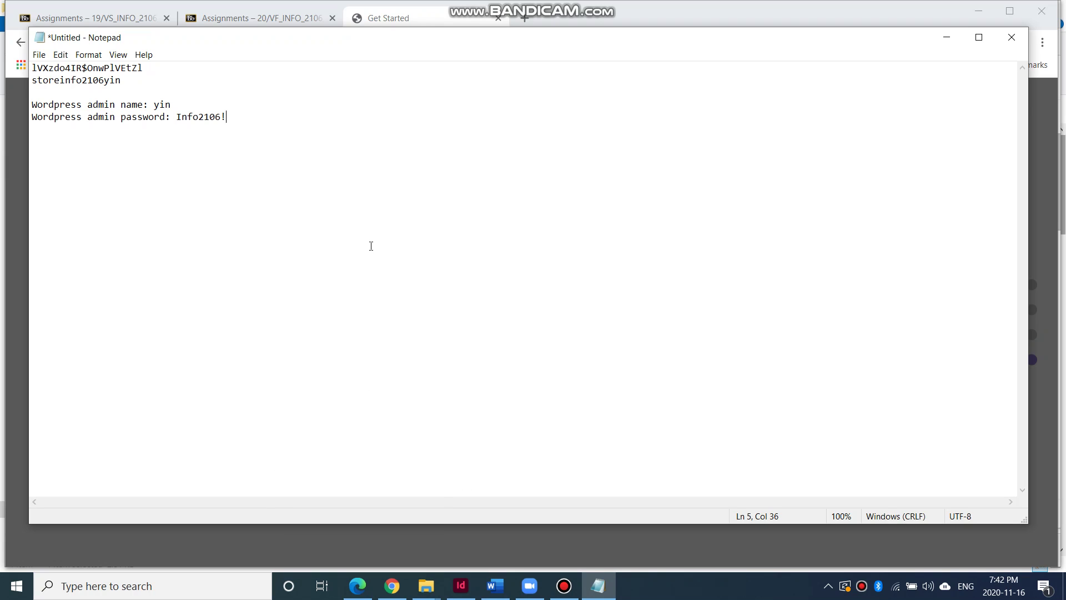
mouse_move(372, 297)
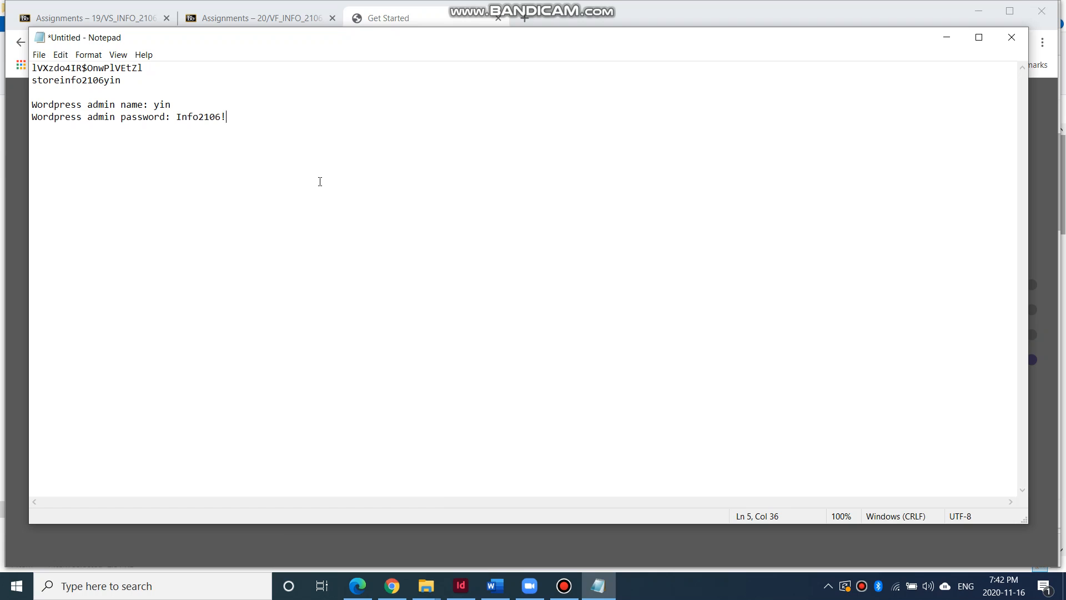
mouse_move(400, 572)
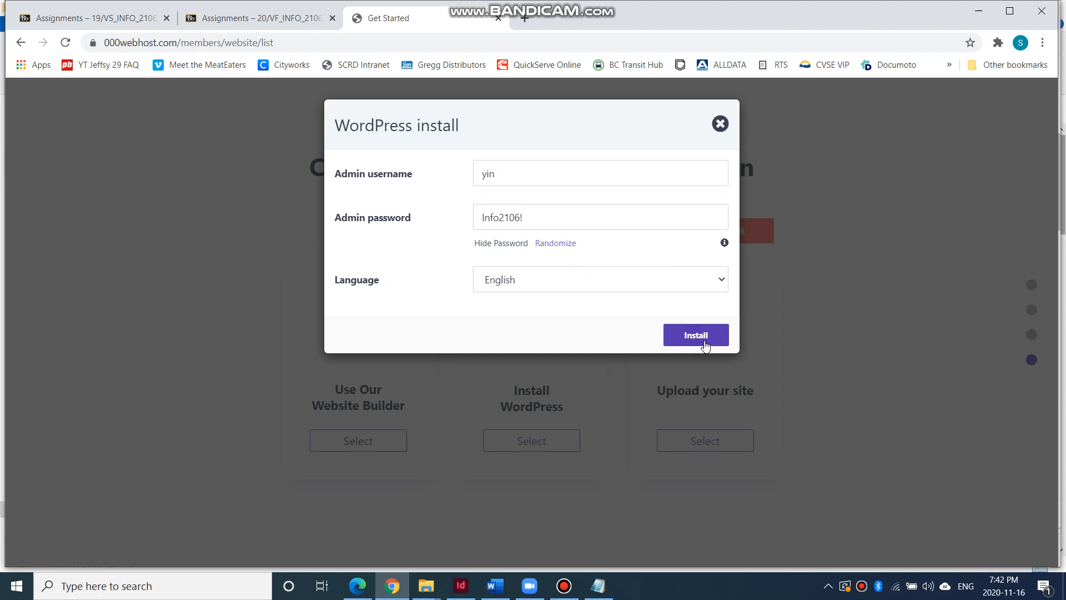
Confirm the admin details and English language, then launch the WordPress installation.
left_click(696, 335)
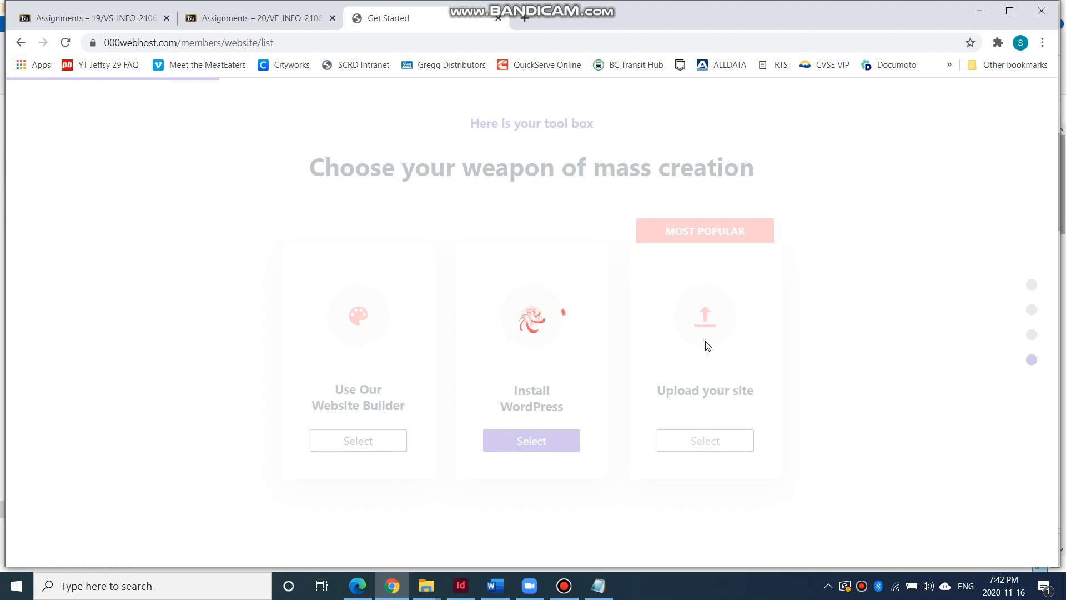
left_click(531, 441)
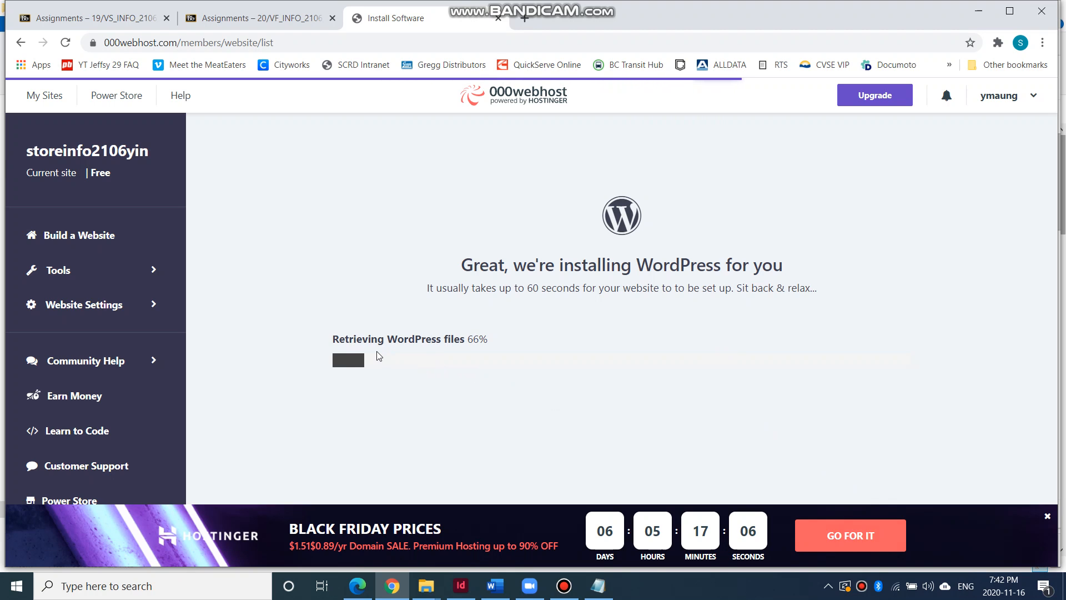
left_click(860, 586)
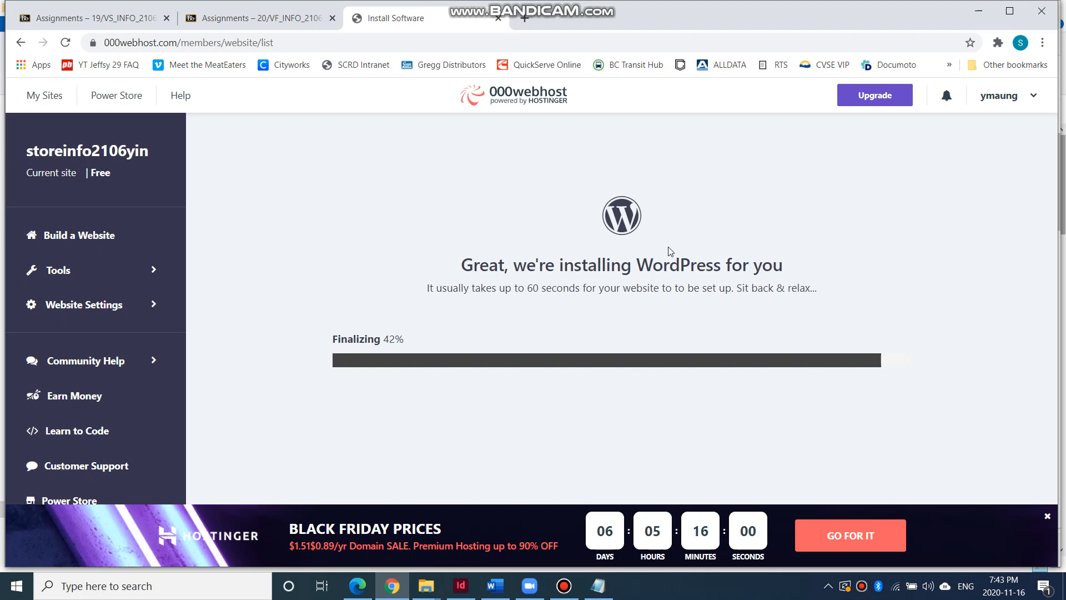
mouse_move(597, 256)
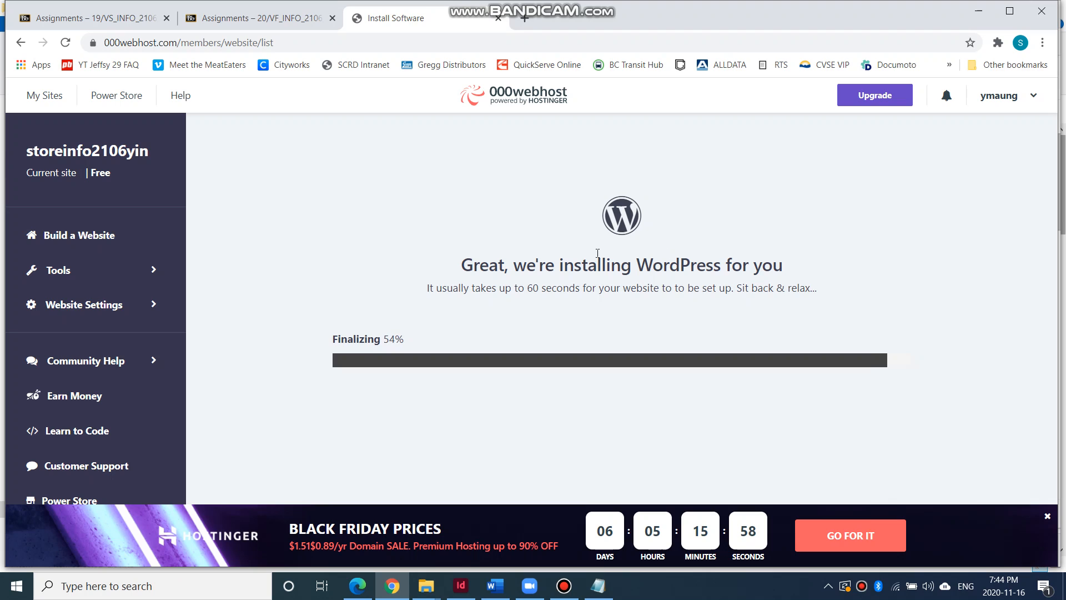
mouse_move(561, 281)
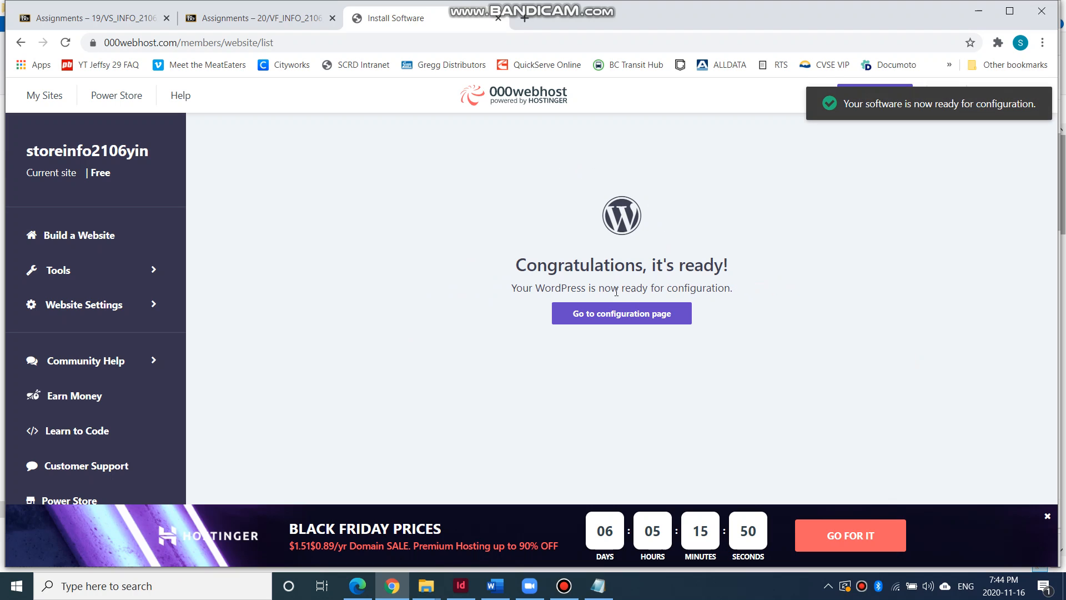
mouse_move(785, 175)
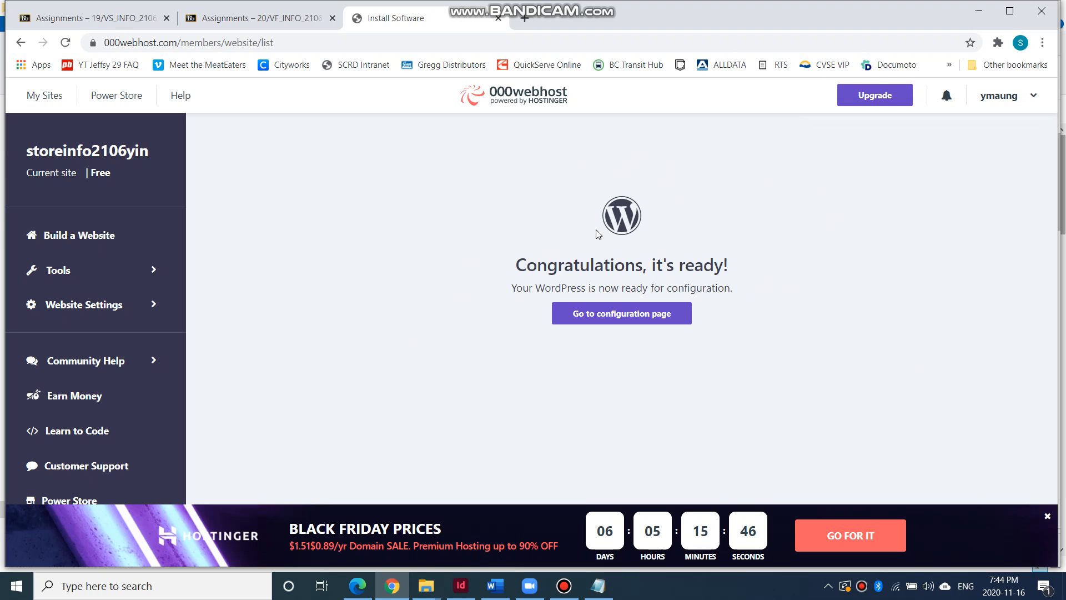
mouse_move(595, 271)
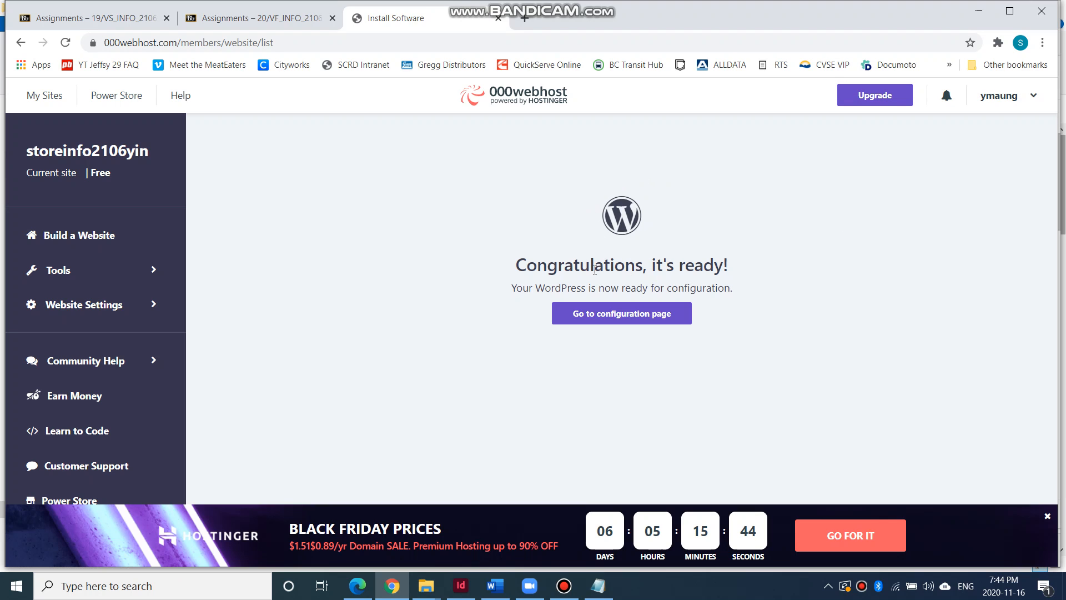
mouse_move(699, 229)
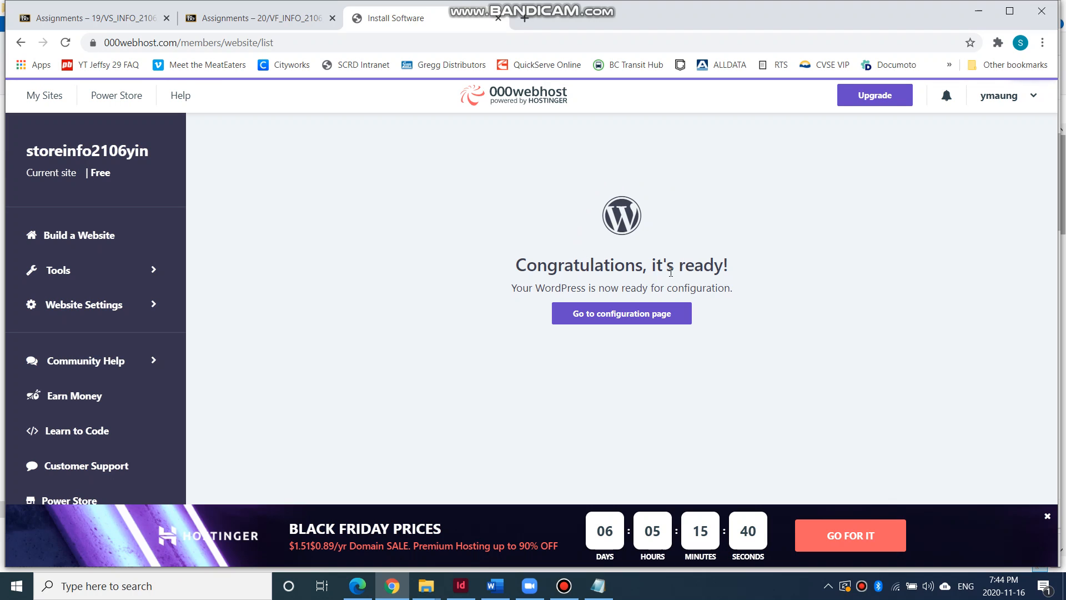
mouse_move(579, 221)
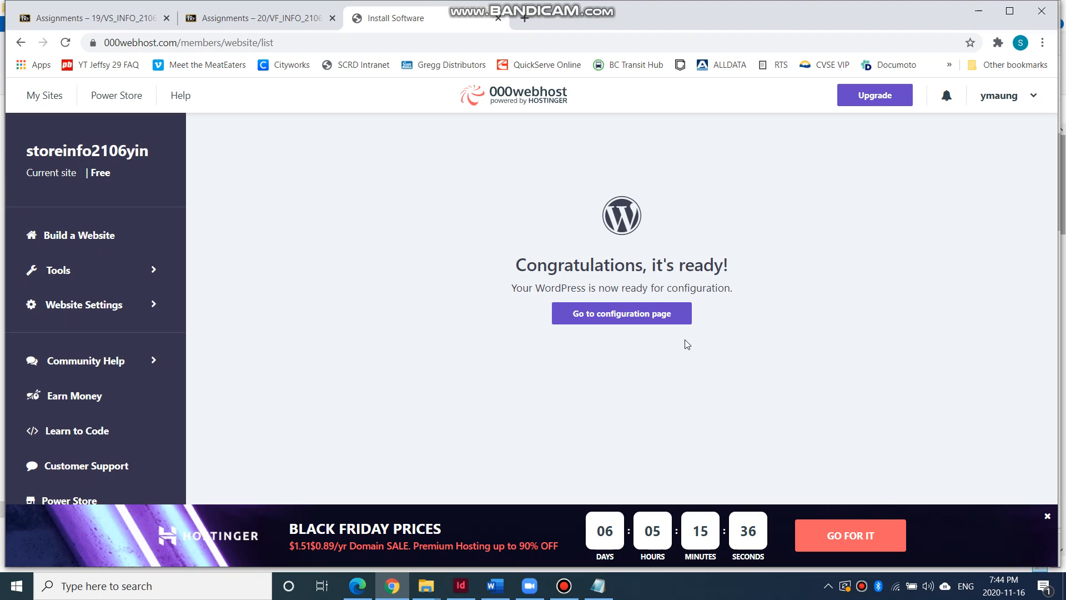
mouse_move(636, 323)
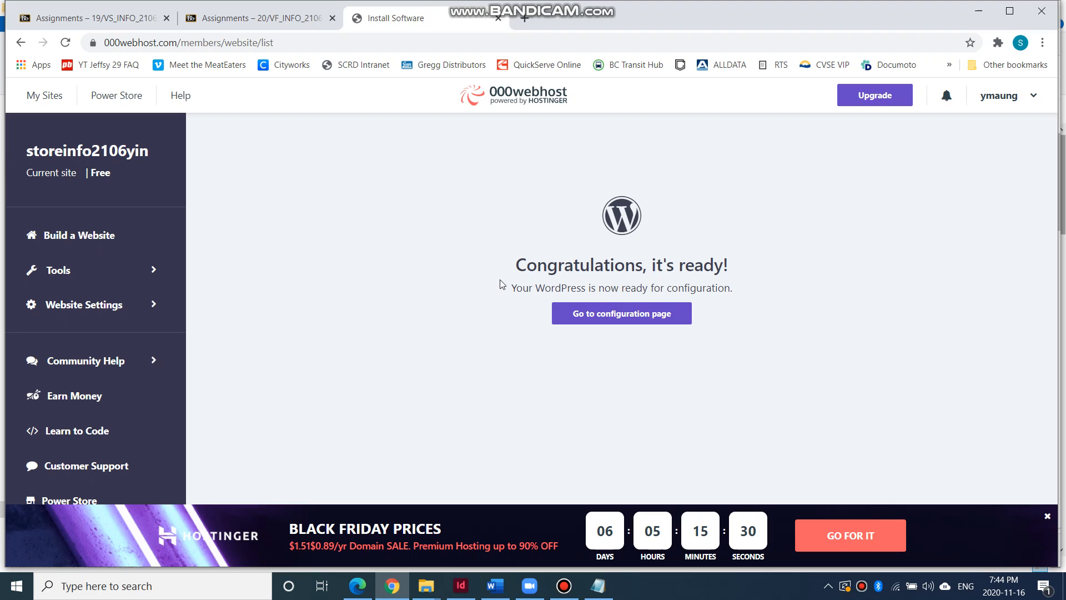
mouse_move(673, 313)
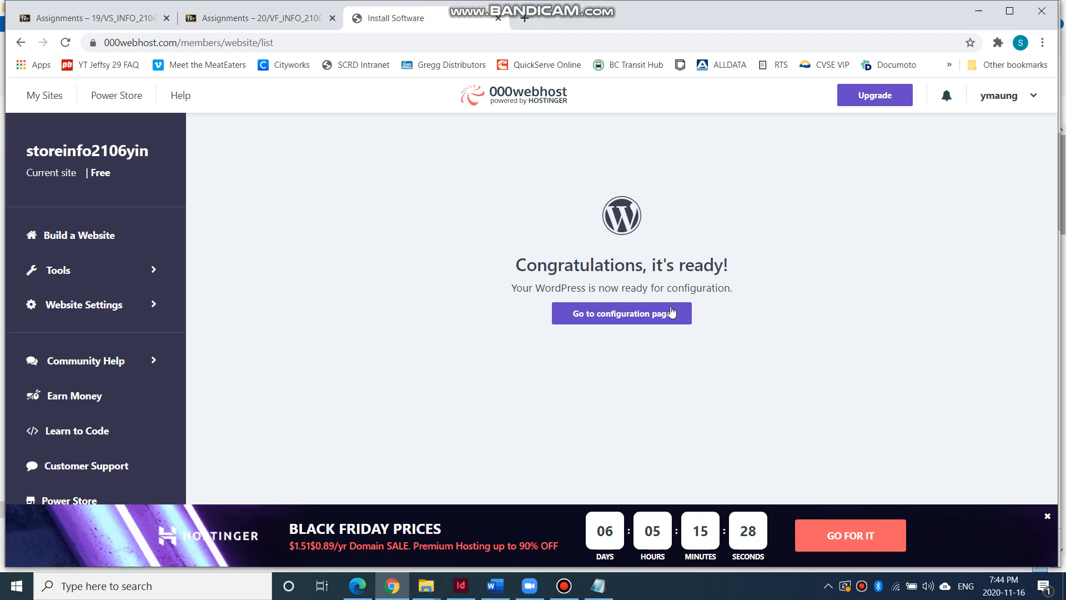
Once installation completes, go to the site's configuration page.
left_click(622, 314)
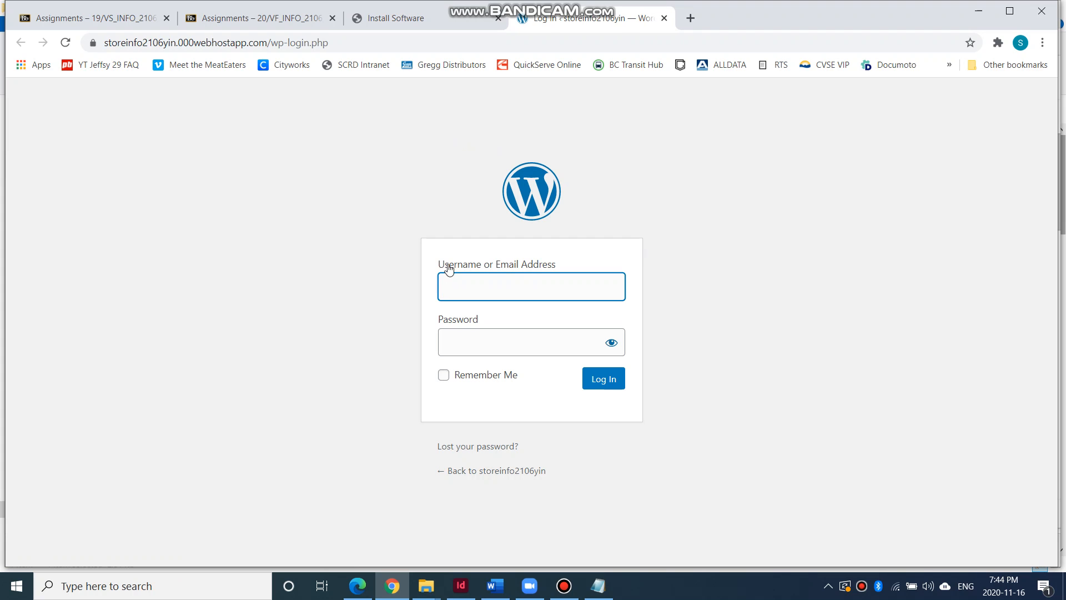
Log in to storeinfo2106yin as 'yin' with Remember Me ticked.
left_click(531, 286)
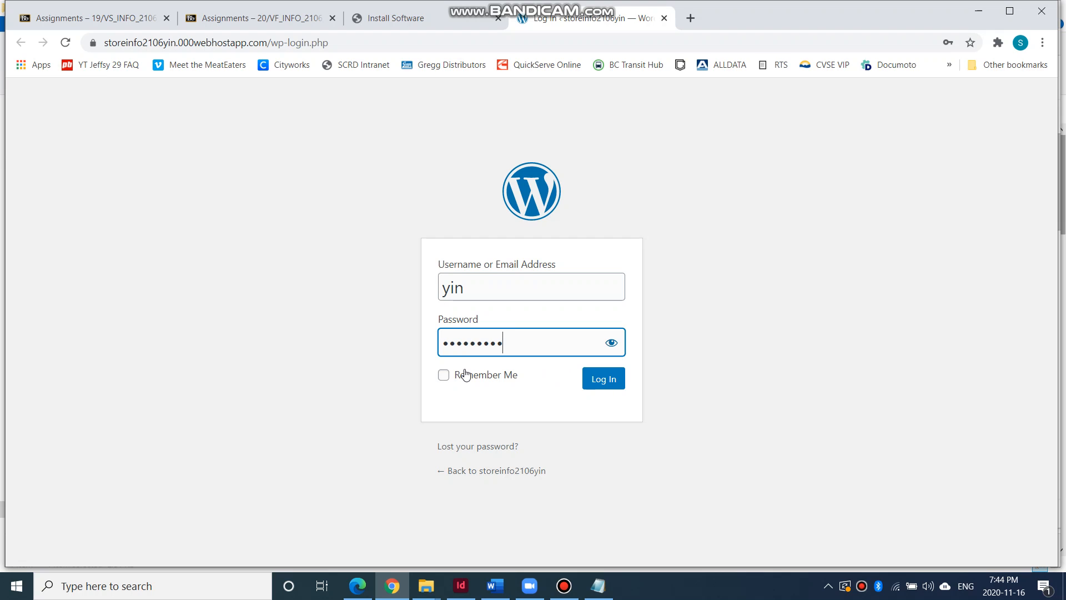
left_click(443, 375)
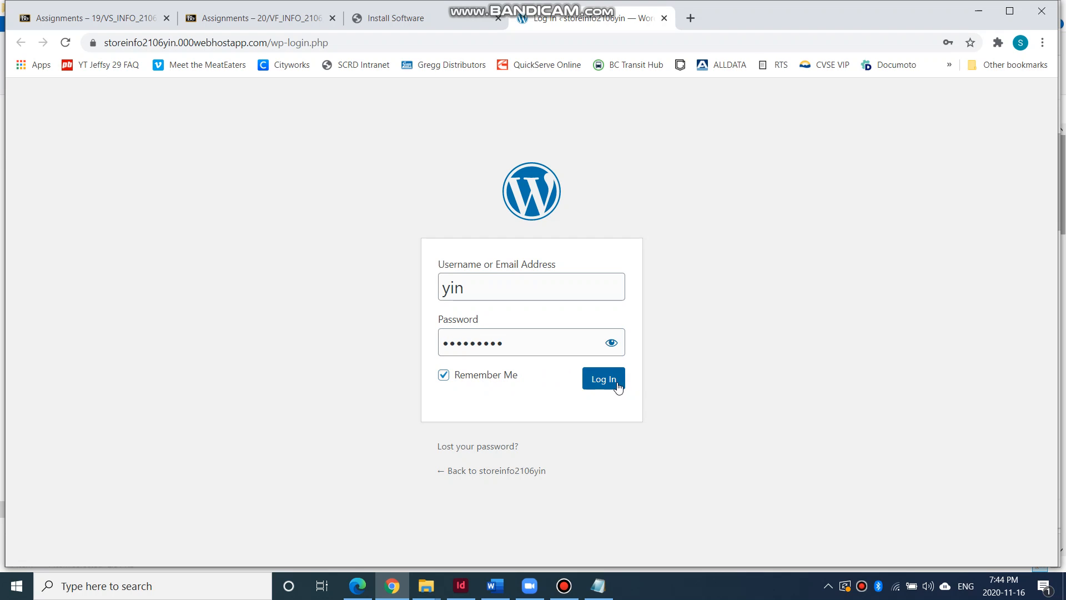
left_click(603, 378)
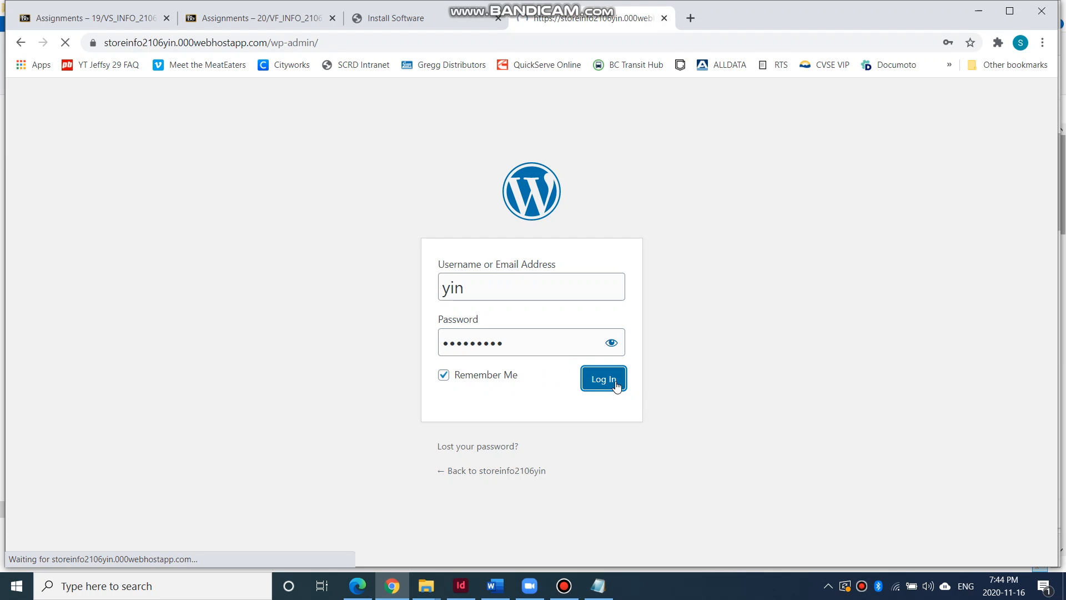
Dismiss Chrome's 'Save password?' popup and scroll the loaded Dashboard.
left_click(603, 378)
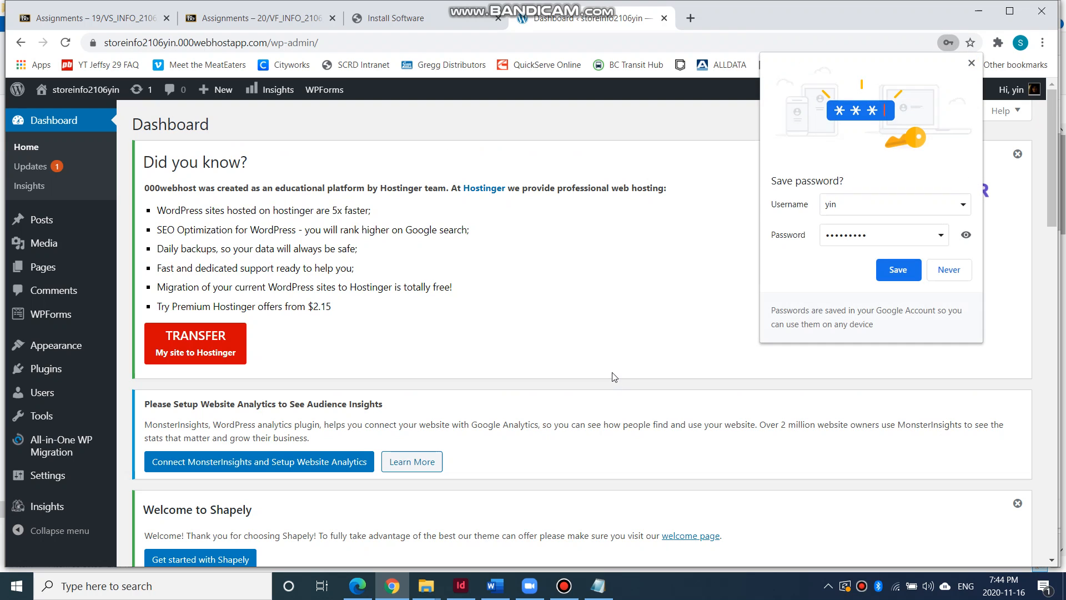
left_click(971, 63)
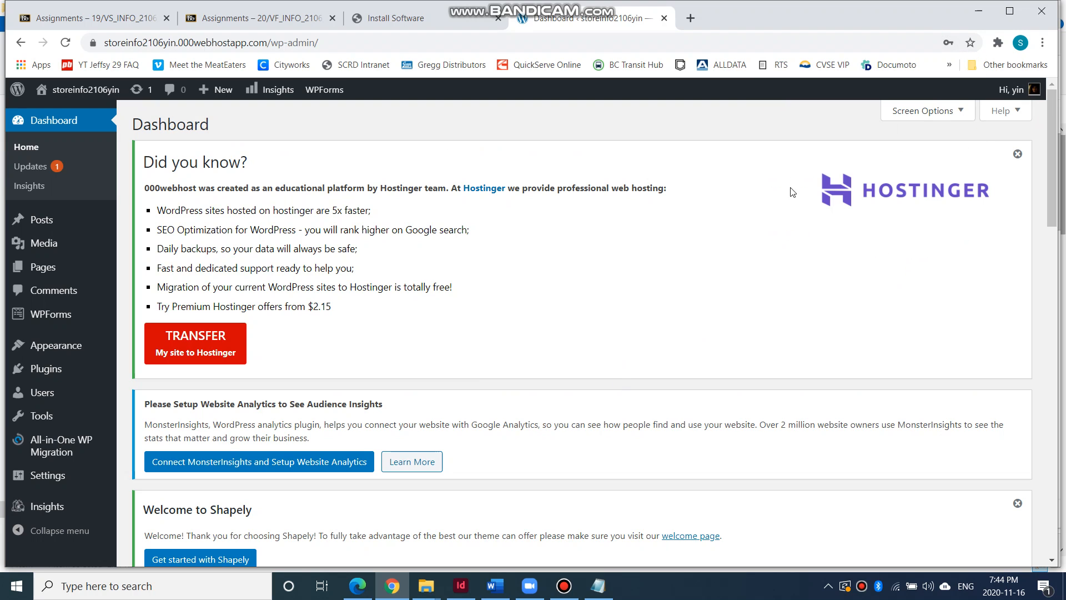
scroll("down", 3)
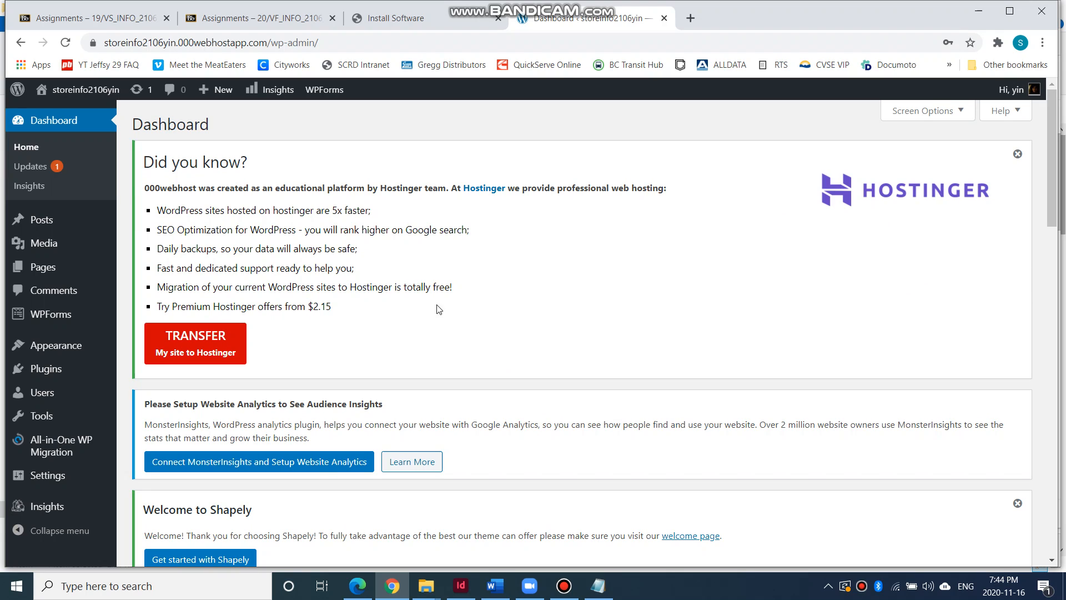
mouse_move(469, 343)
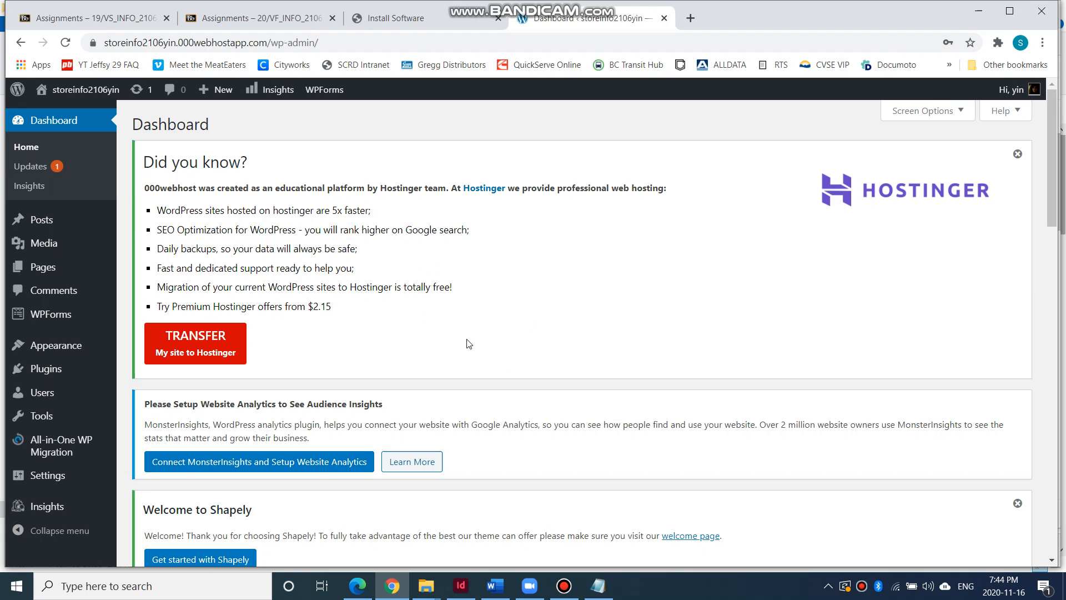
mouse_move(468, 317)
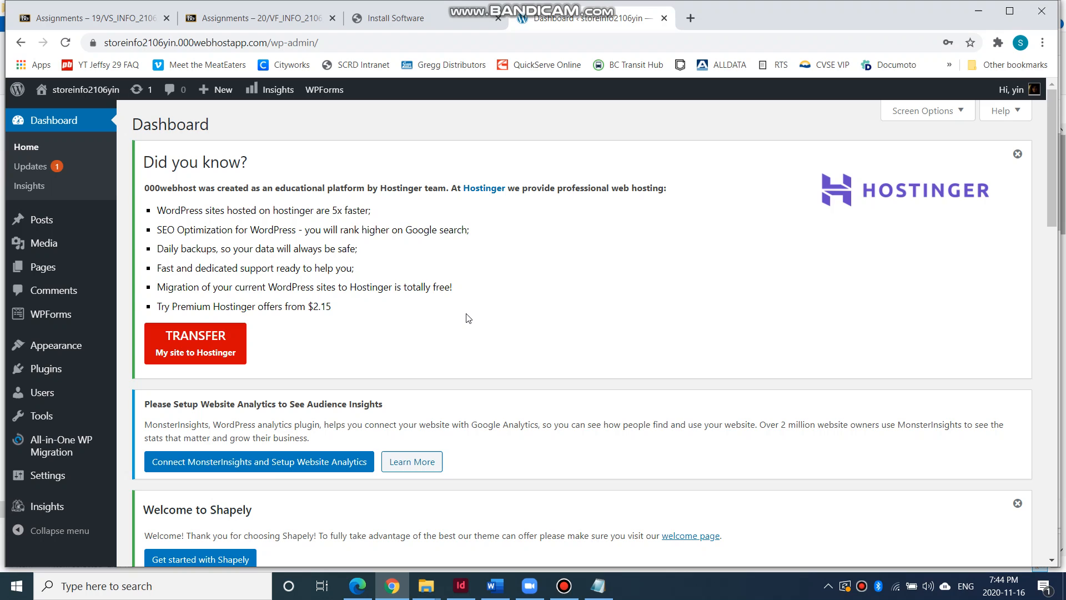
mouse_move(713, 307)
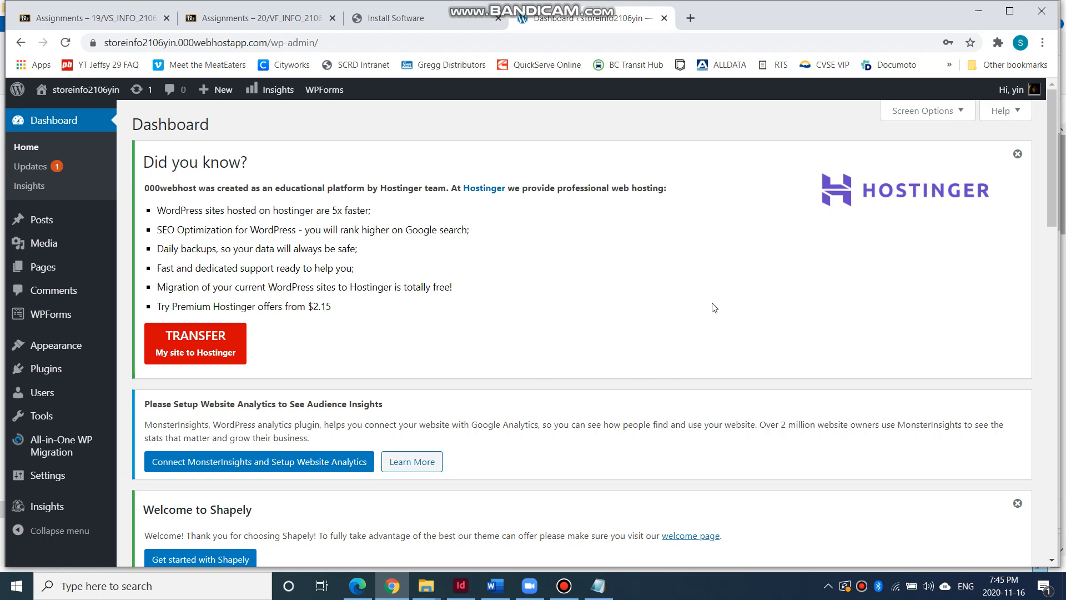
mouse_move(609, 254)
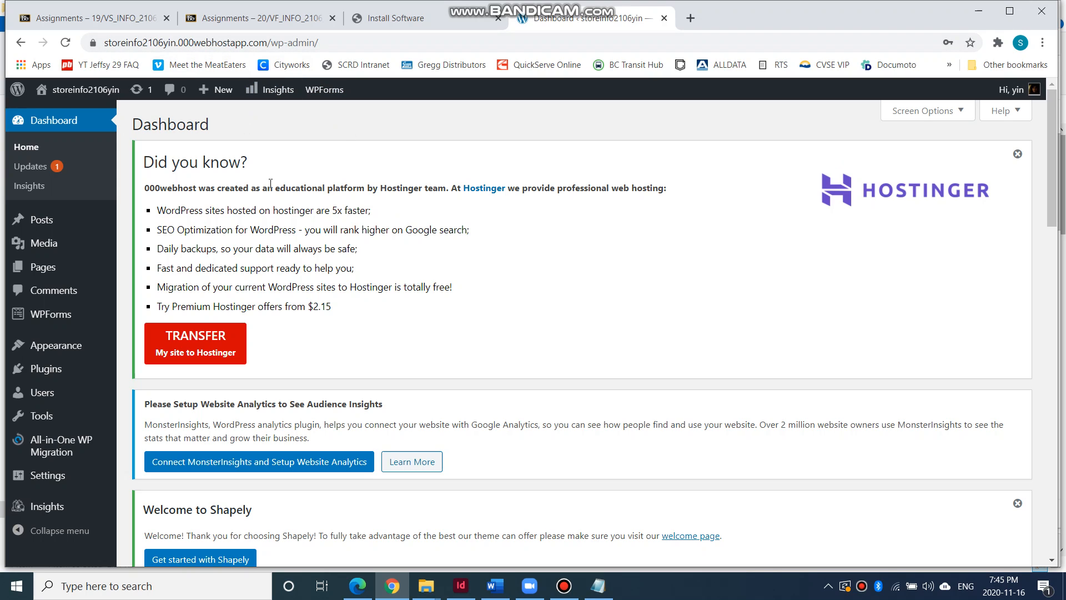
mouse_move(521, 325)
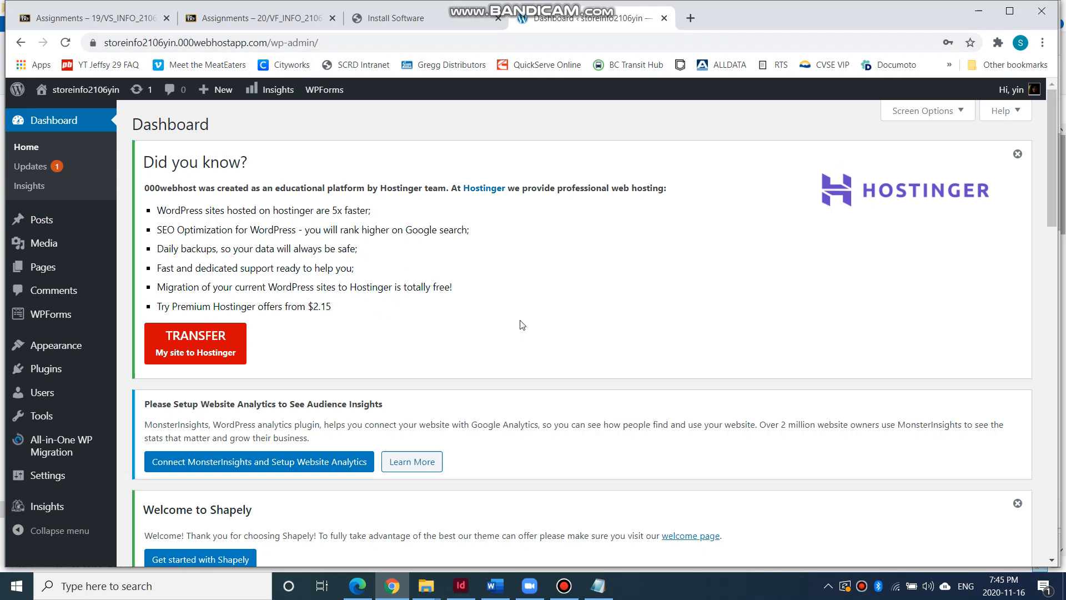
mouse_move(584, 316)
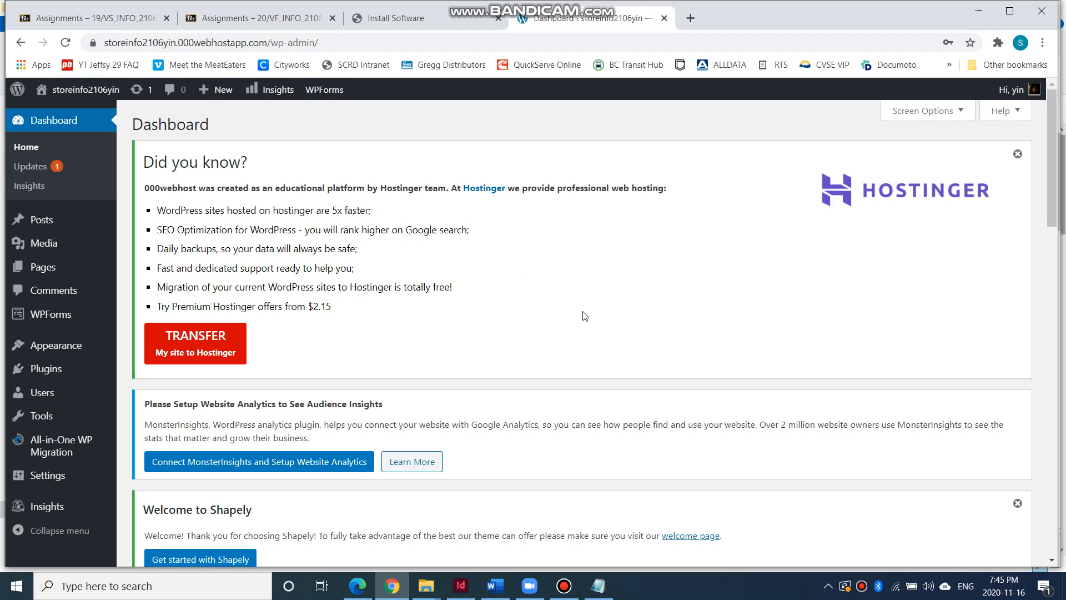
mouse_move(593, 351)
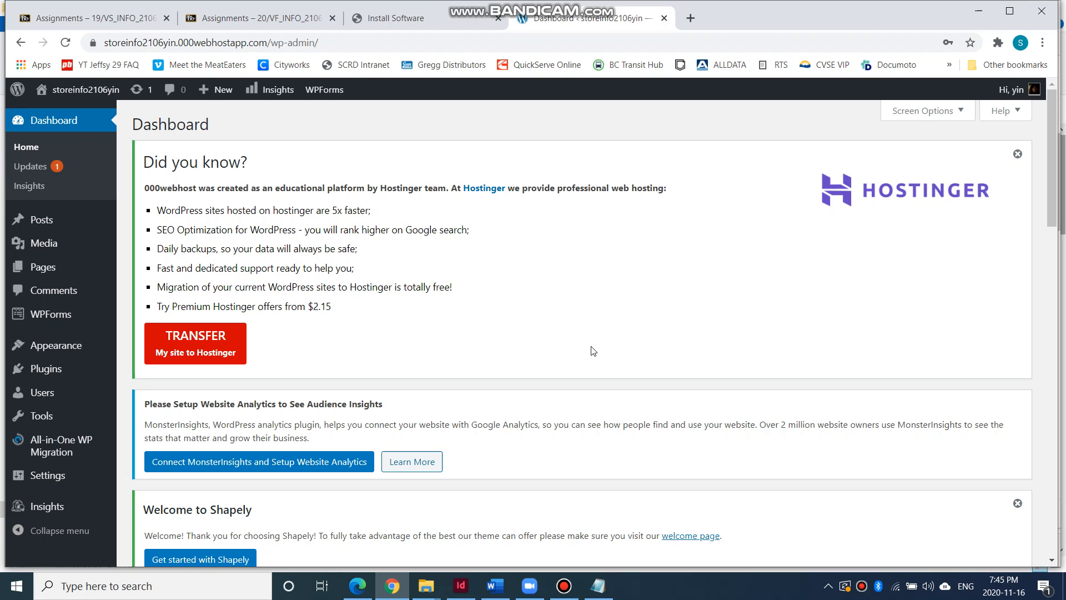
mouse_move(644, 569)
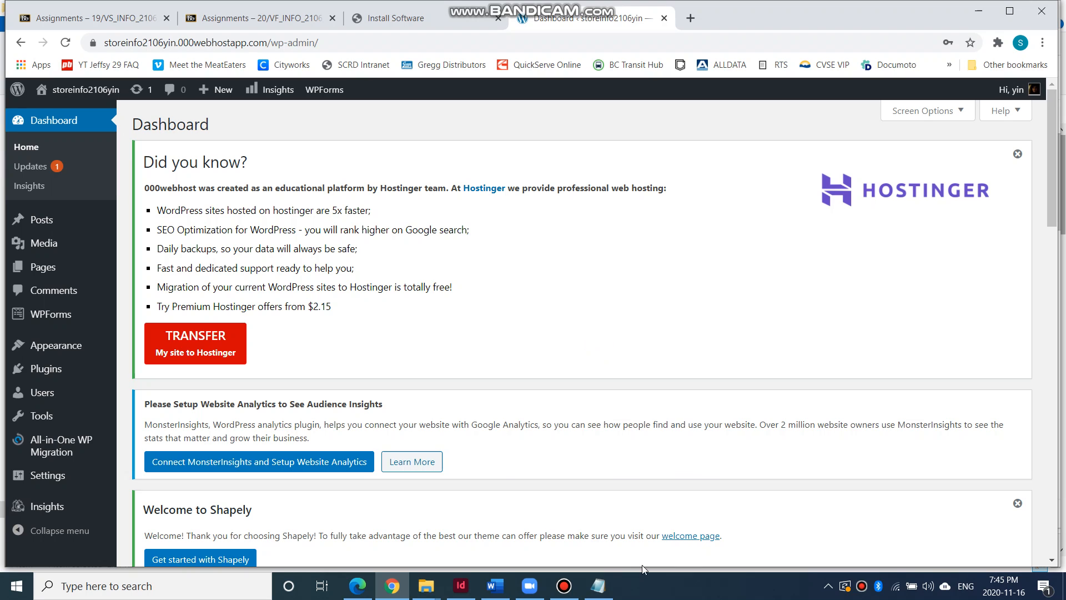